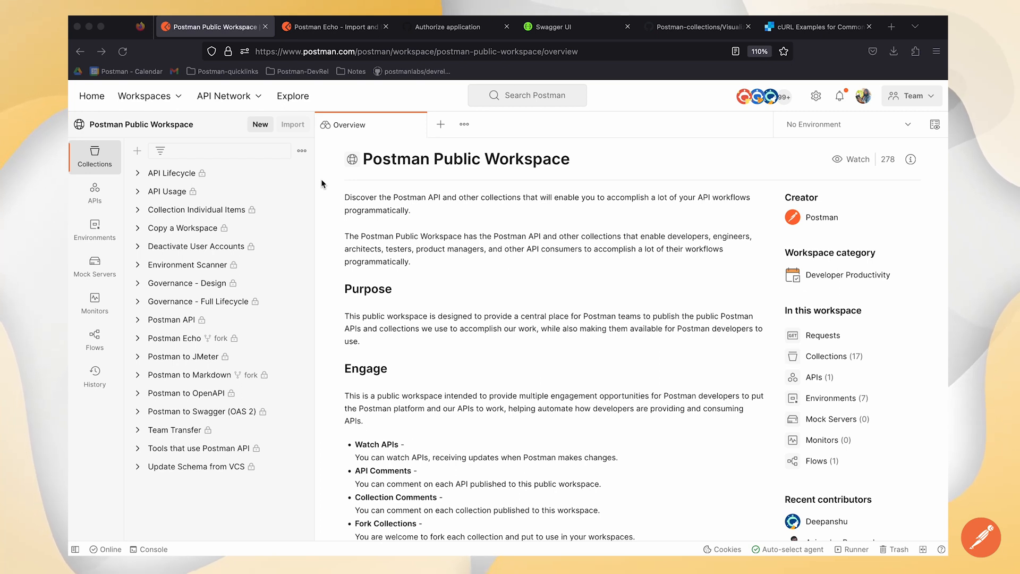
{"action": "mouse_move", "coordinate": [369, 180]}
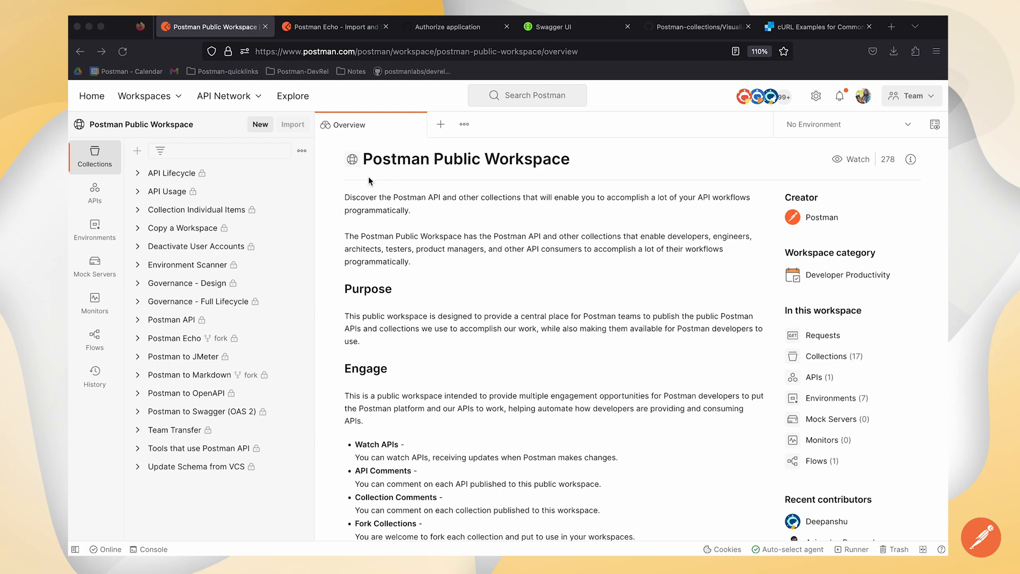
{"action": "mouse_move", "coordinate": [577, 173]}
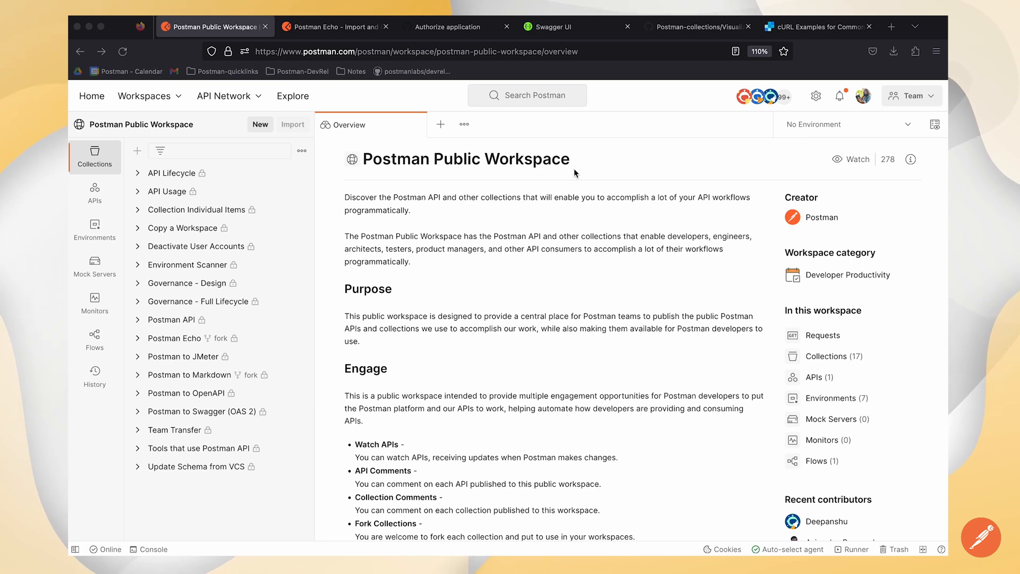
{"action": "mouse_move", "coordinate": [327, 195]}
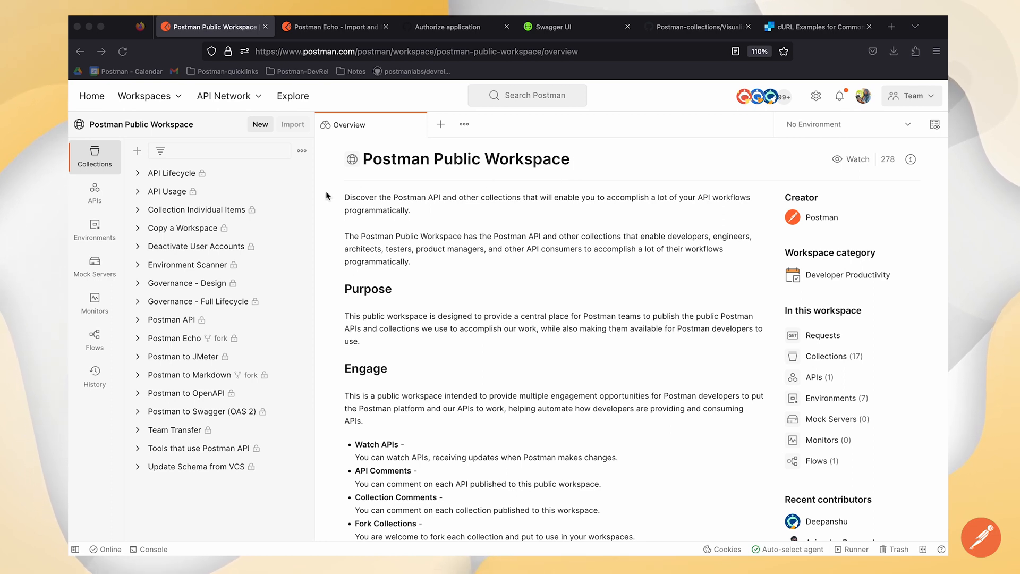
{"action": "mouse_move", "coordinate": [147, 348]}
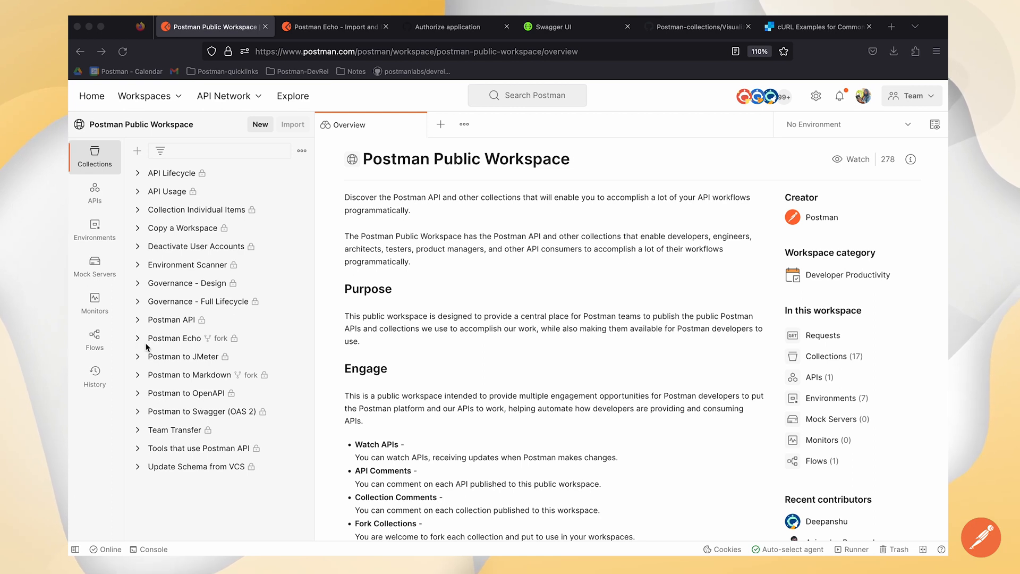
{"action": "mouse_move", "coordinate": [197, 342]}
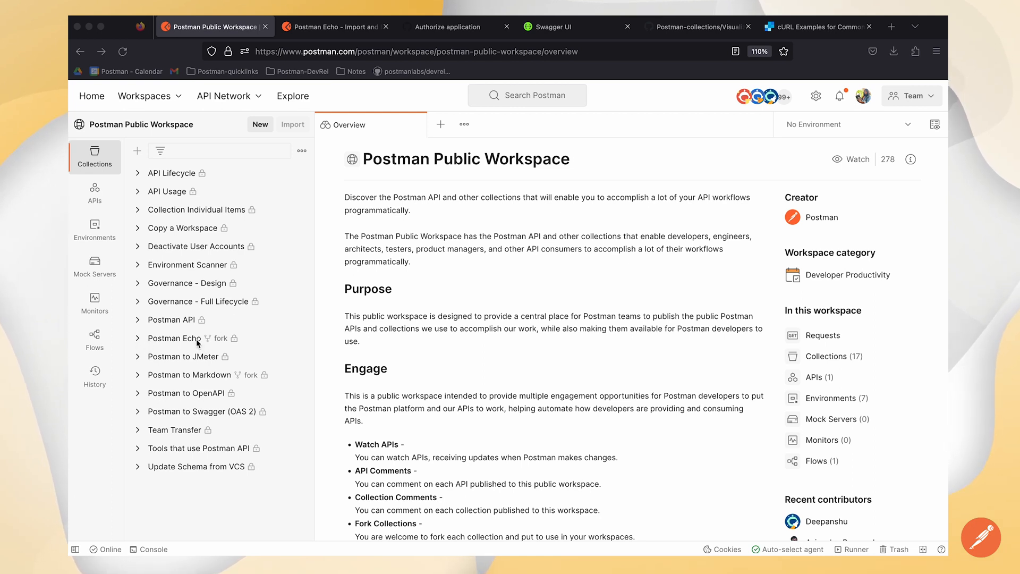
{"action": "mouse_move", "coordinate": [302, 339]}
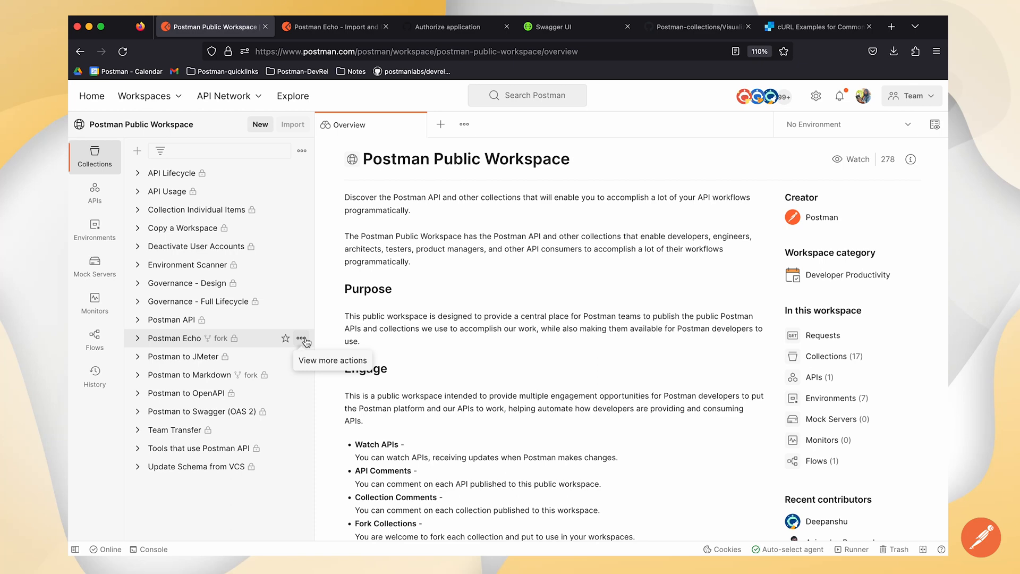
- Export the Postman Echo collection from its action menu as a Collection v2.1 JSON file
{"action": "left_click", "coordinate": [305, 338]}
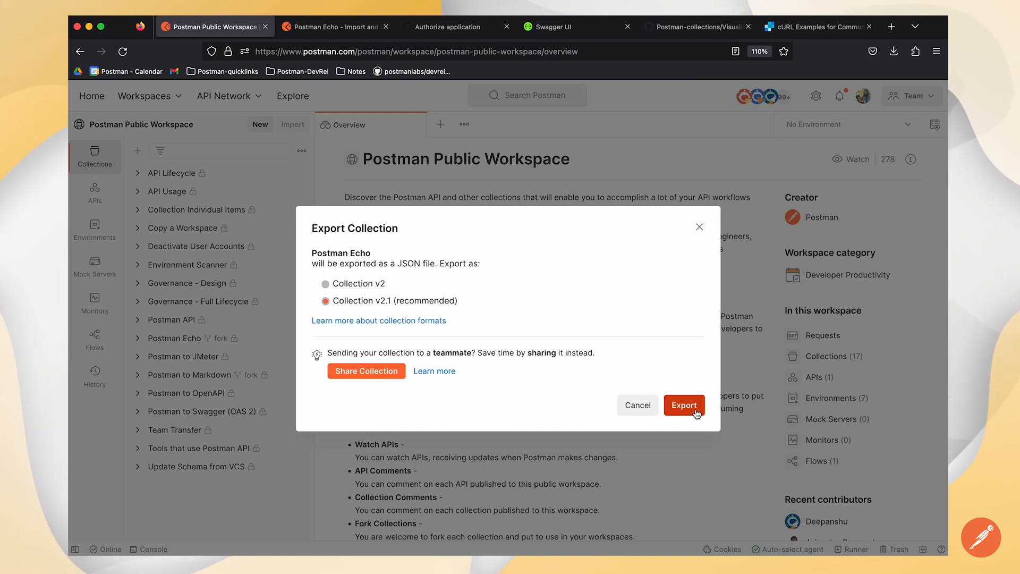
{"action": "left_click", "coordinate": [684, 405]}
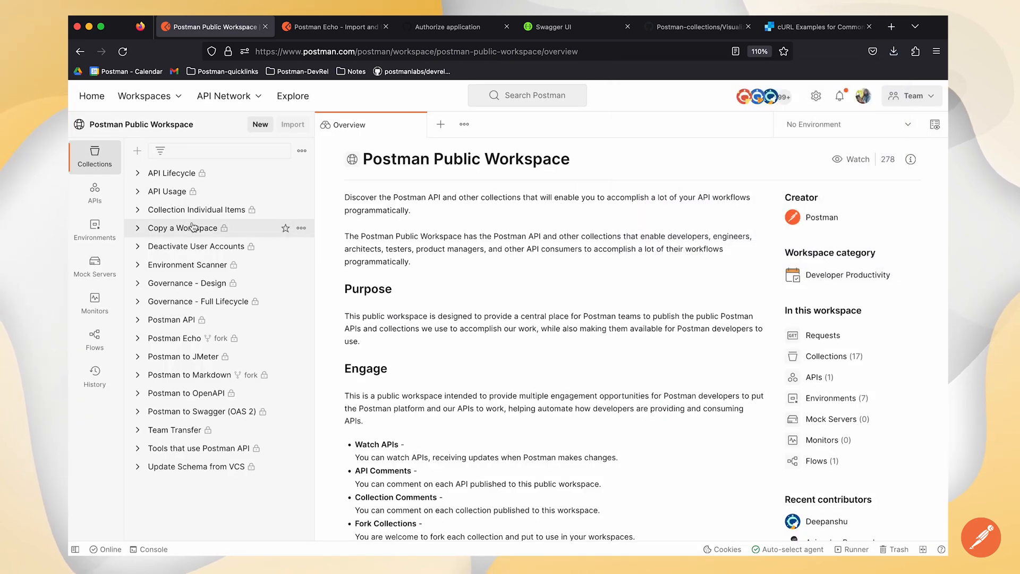
{"action": "mouse_move", "coordinate": [94, 229]}
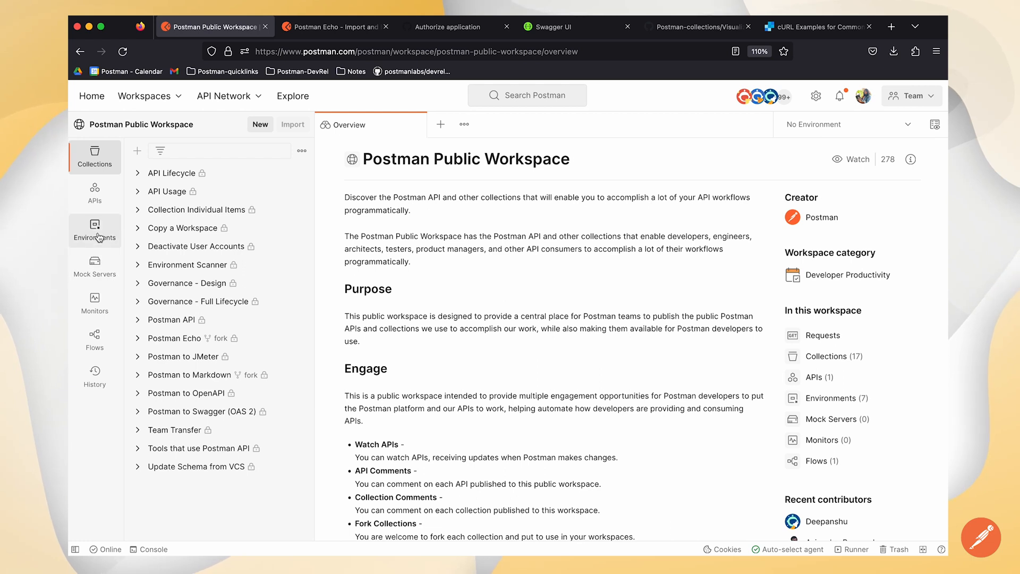
- Export the API Lifecycle environment as JSON and open the workspace globals for export
{"action": "left_click", "coordinate": [94, 230]}
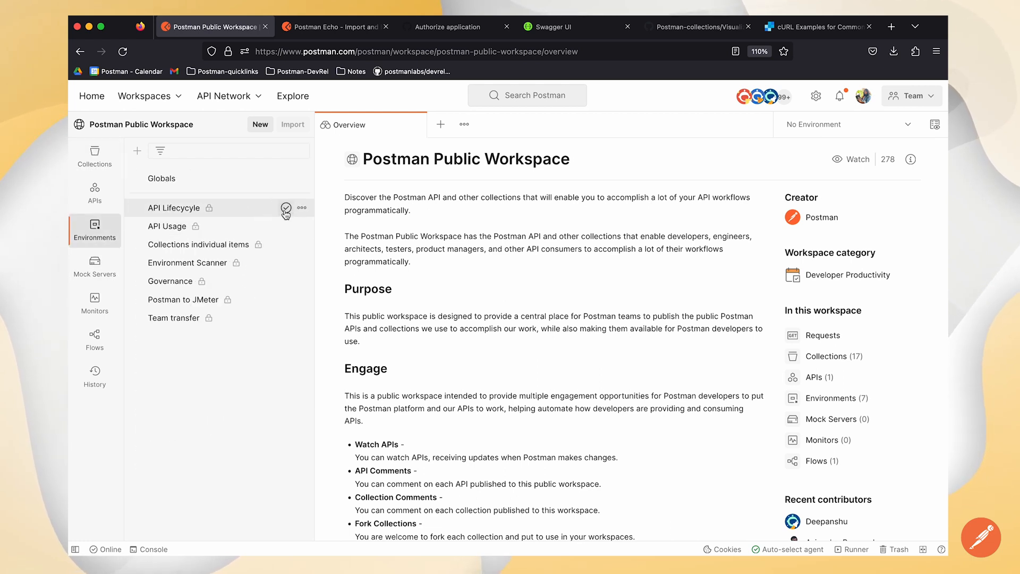
{"action": "left_click", "coordinate": [301, 208]}
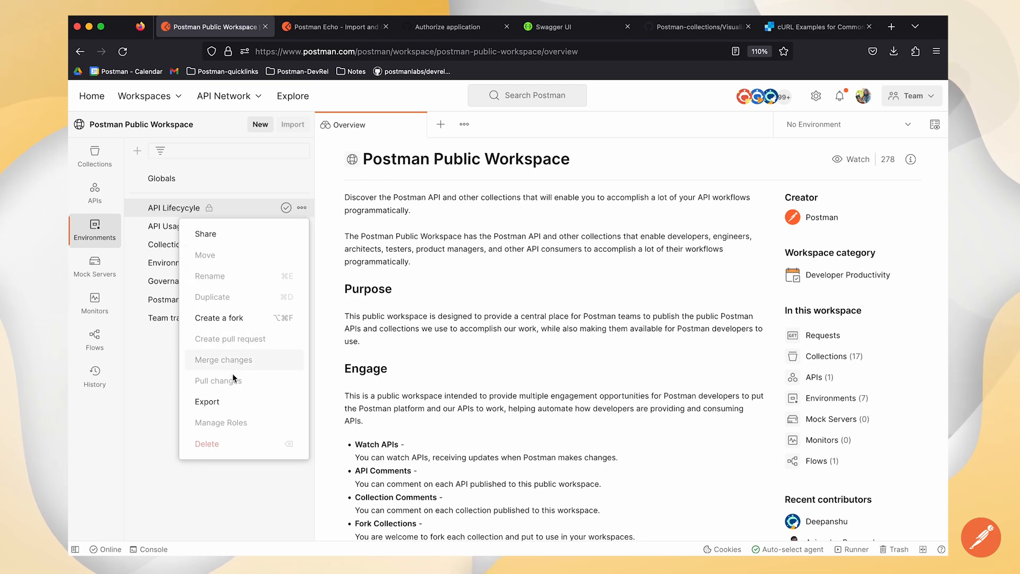
{"action": "left_click", "coordinate": [207, 402]}
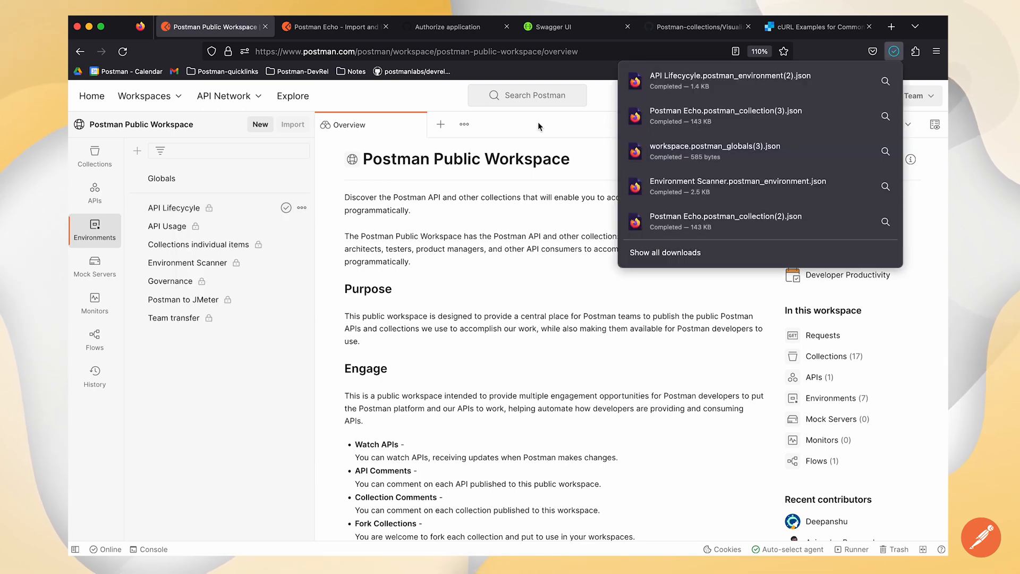
{"action": "left_click", "coordinate": [538, 127]}
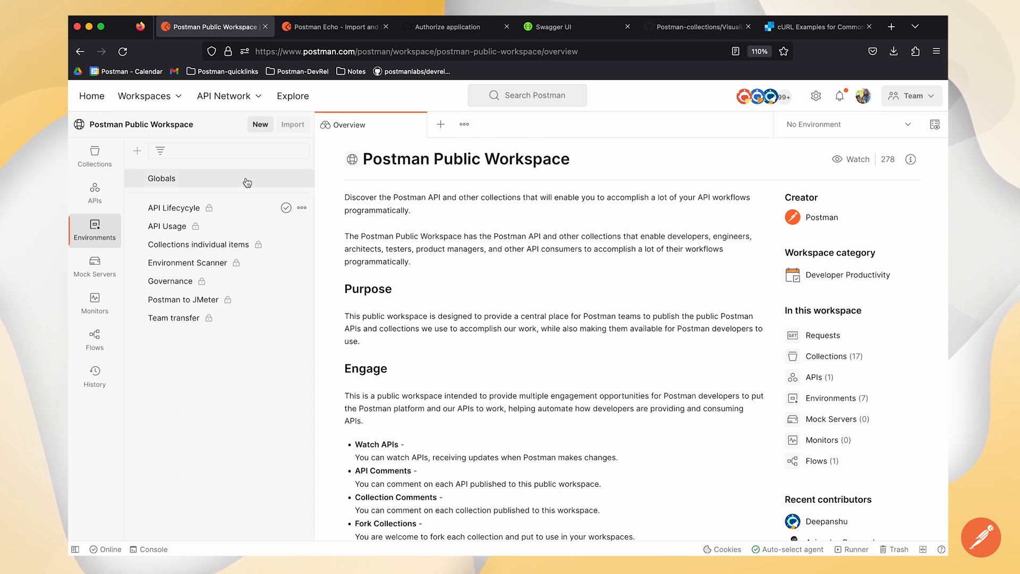
{"action": "left_click", "coordinate": [162, 179]}
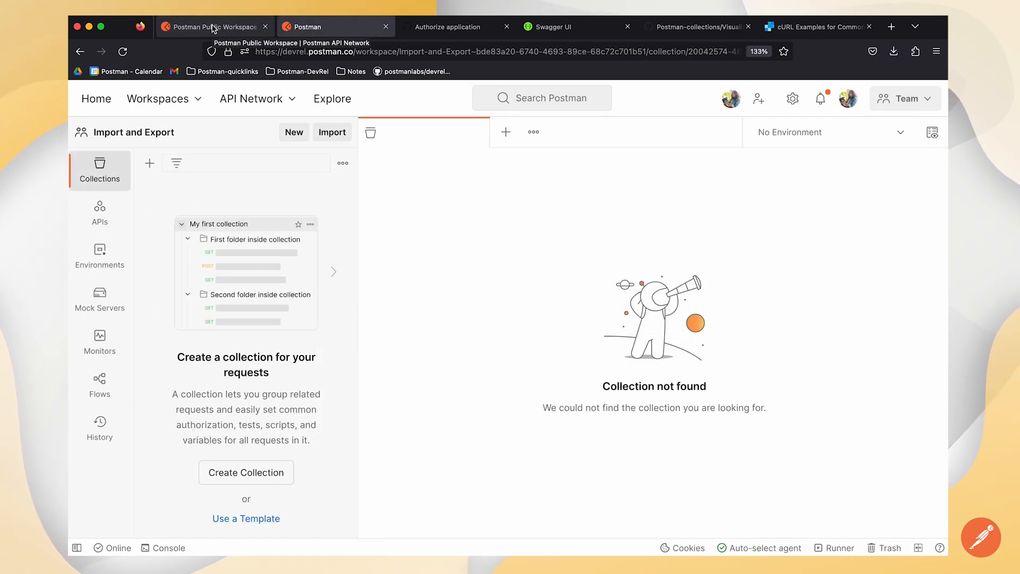
{"action": "mouse_move", "coordinate": [386, 112]}
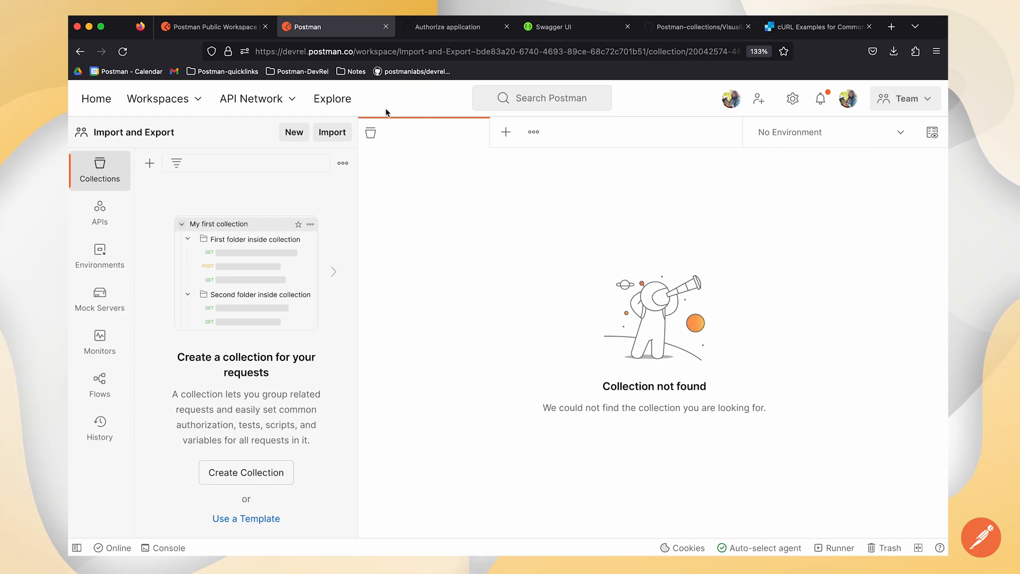
{"action": "mouse_move", "coordinate": [332, 138]}
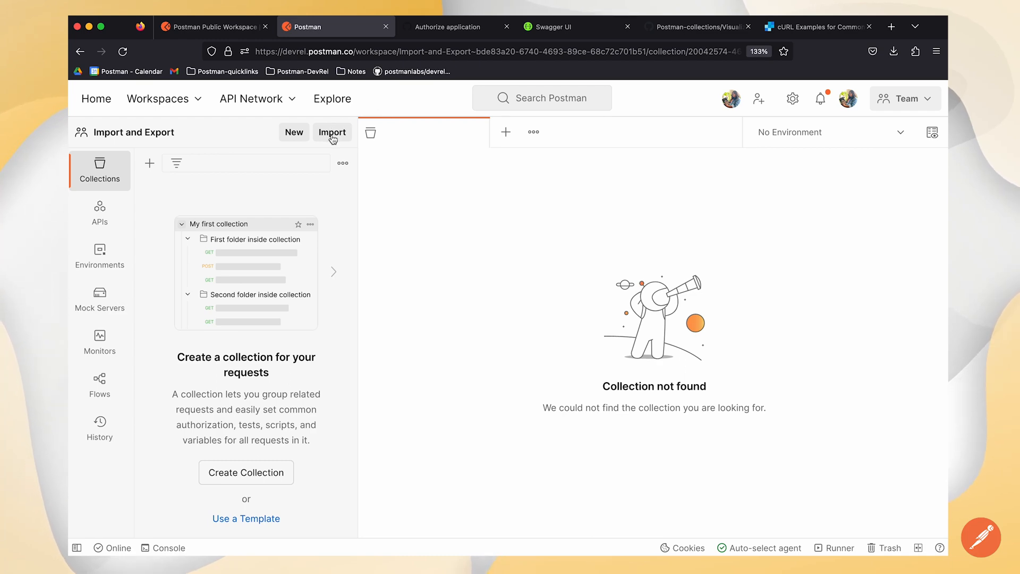
- Import the Postman Echo collection JSON from the desktop Import folder
{"action": "left_click", "coordinate": [332, 133]}
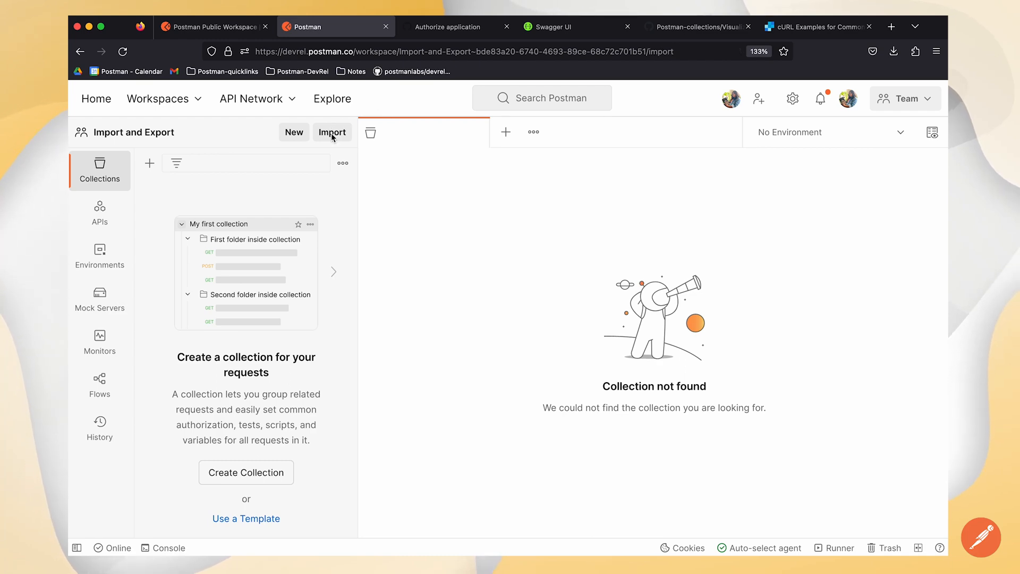
{"action": "left_click", "coordinate": [331, 132]}
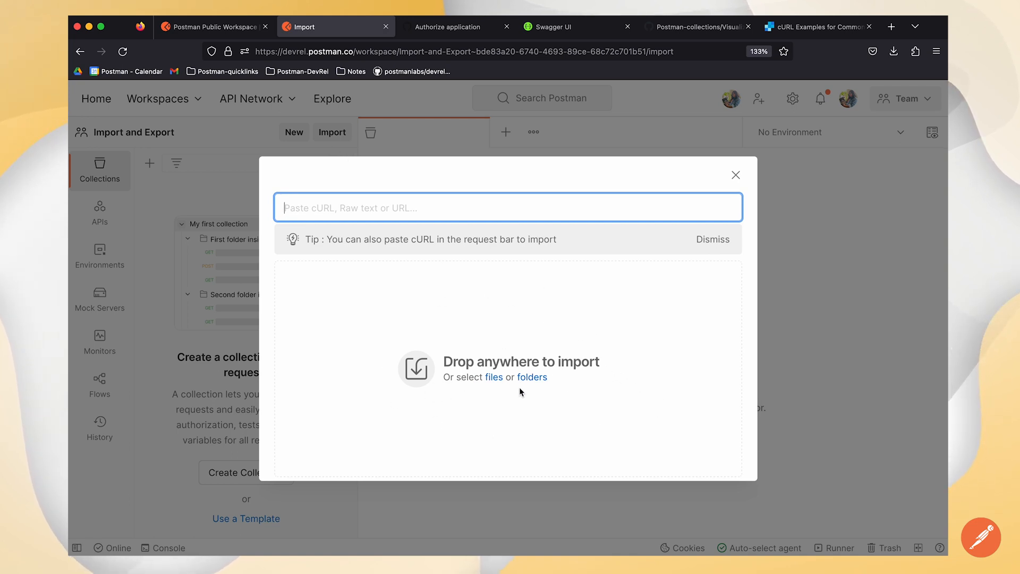
{"action": "mouse_move", "coordinate": [922, 215]}
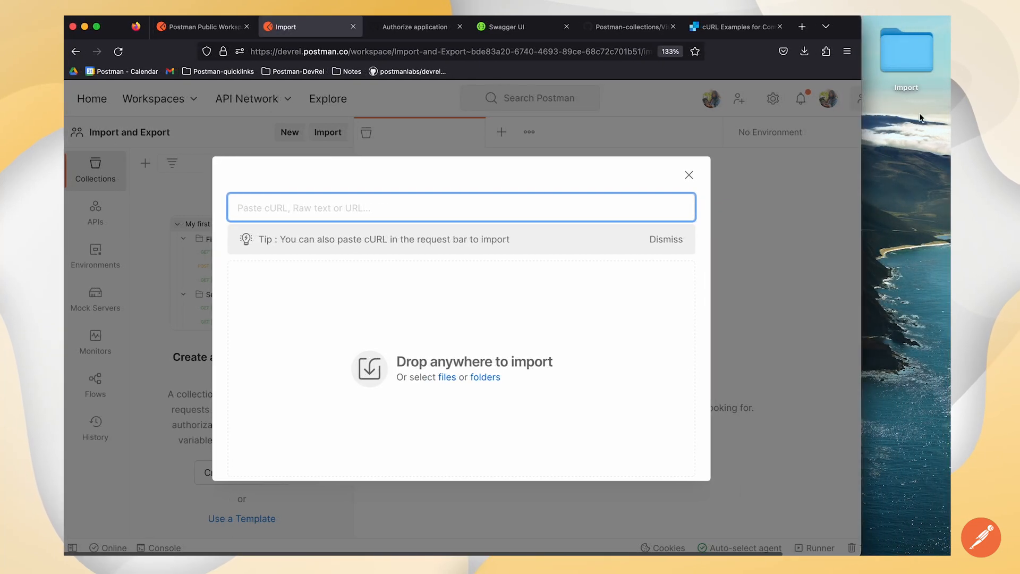
{"action": "left_click", "coordinate": [447, 377]}
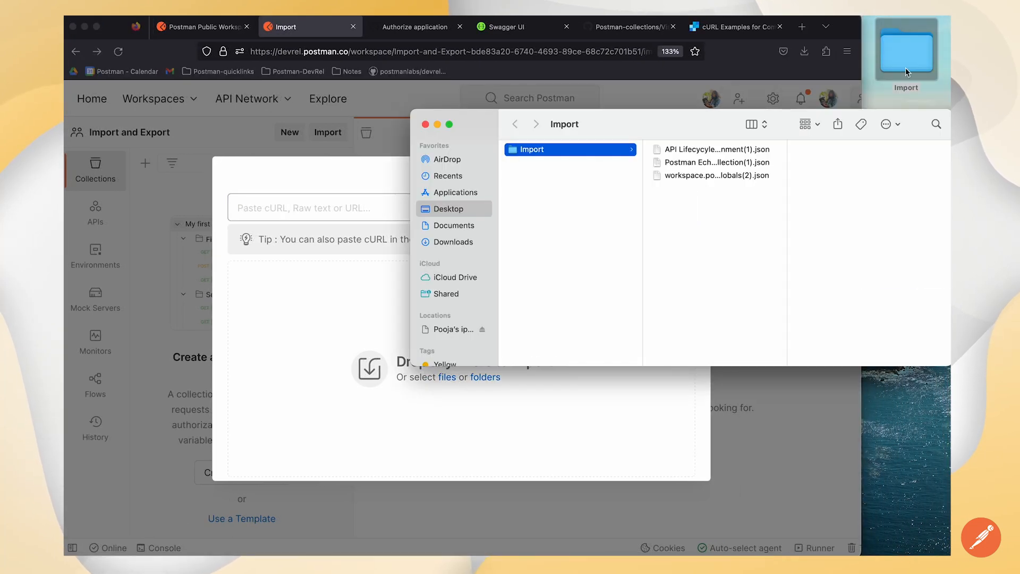
{"action": "left_click", "coordinate": [715, 162]}
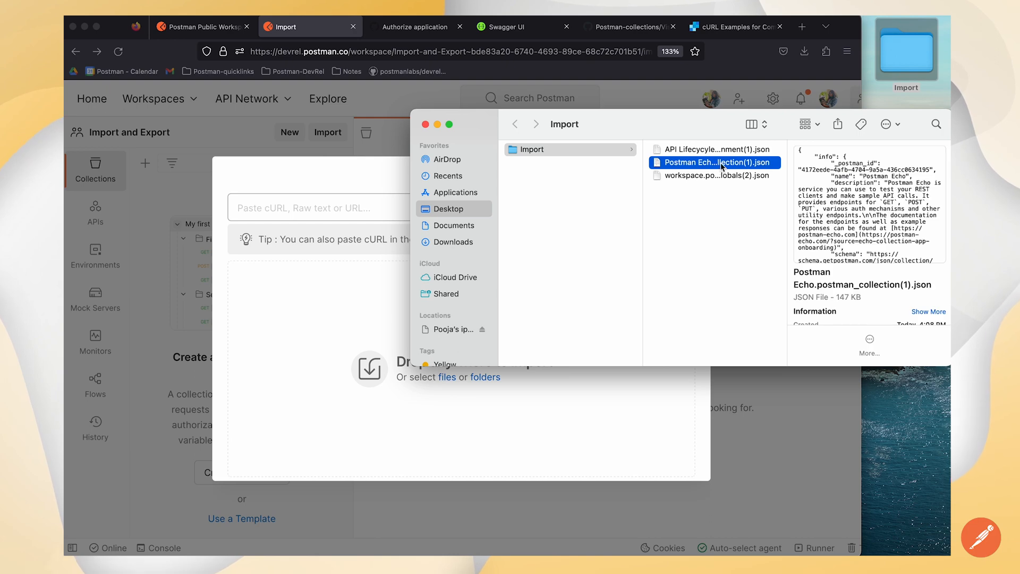
{"action": "double_click", "coordinate": [714, 162]}
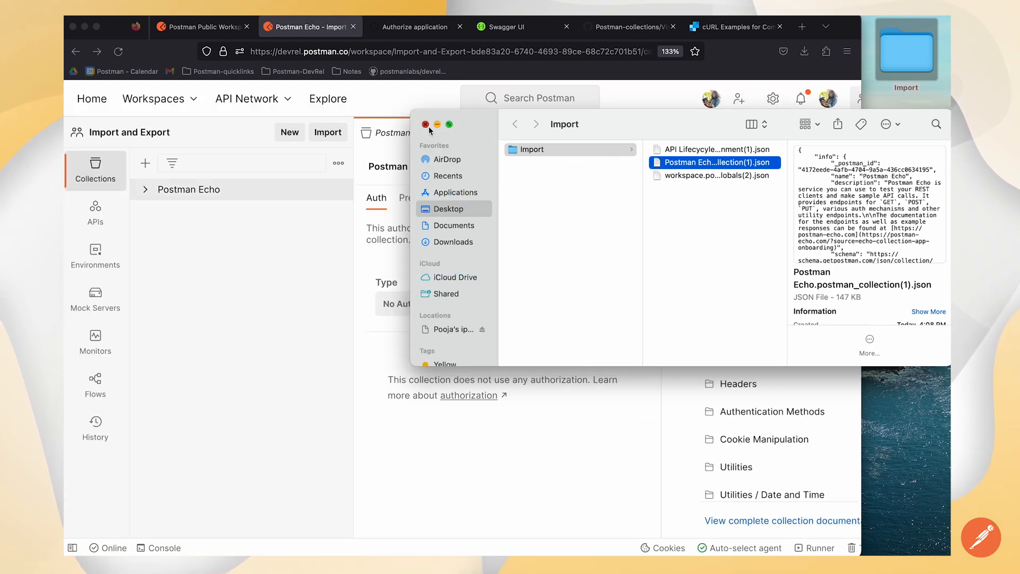
{"action": "left_click", "coordinate": [426, 124]}
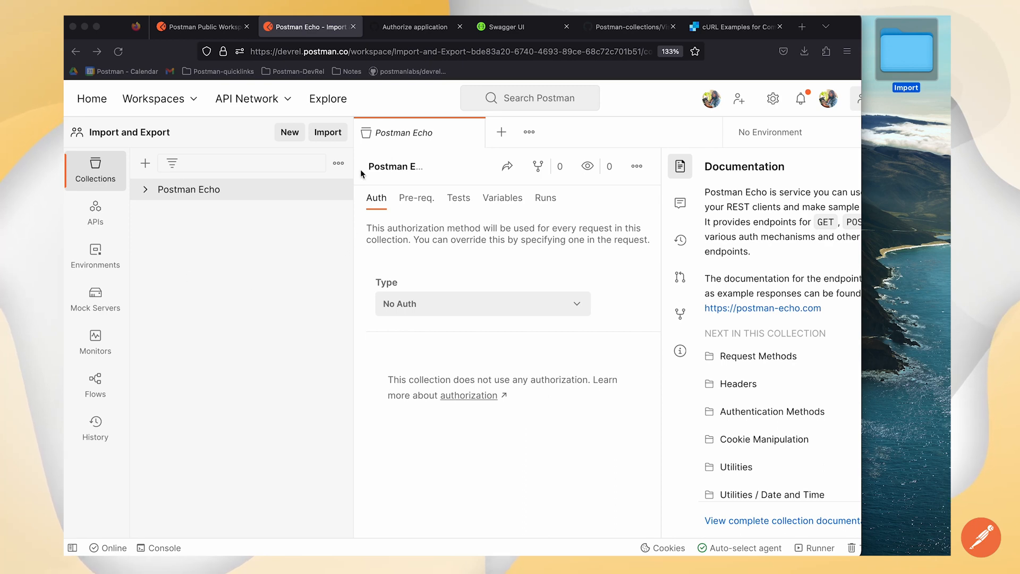
- Import Global Variables, the API Lifecycle environment and Postman Echo from the Import folder at once
{"action": "left_click", "coordinate": [328, 132]}
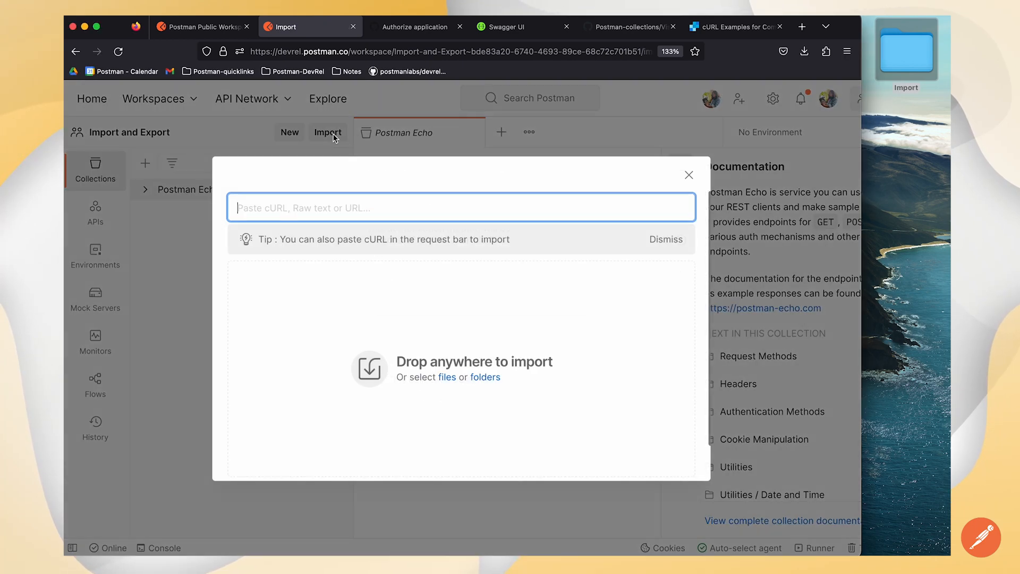
{"action": "mouse_move", "coordinate": [783, 101]}
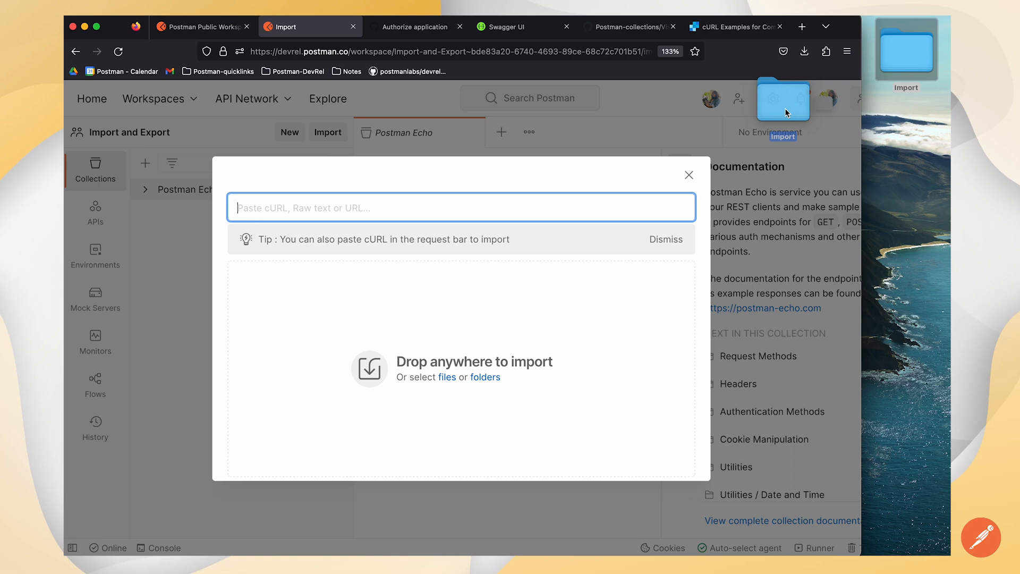
{"action": "mouse_move", "coordinate": [920, 58]}
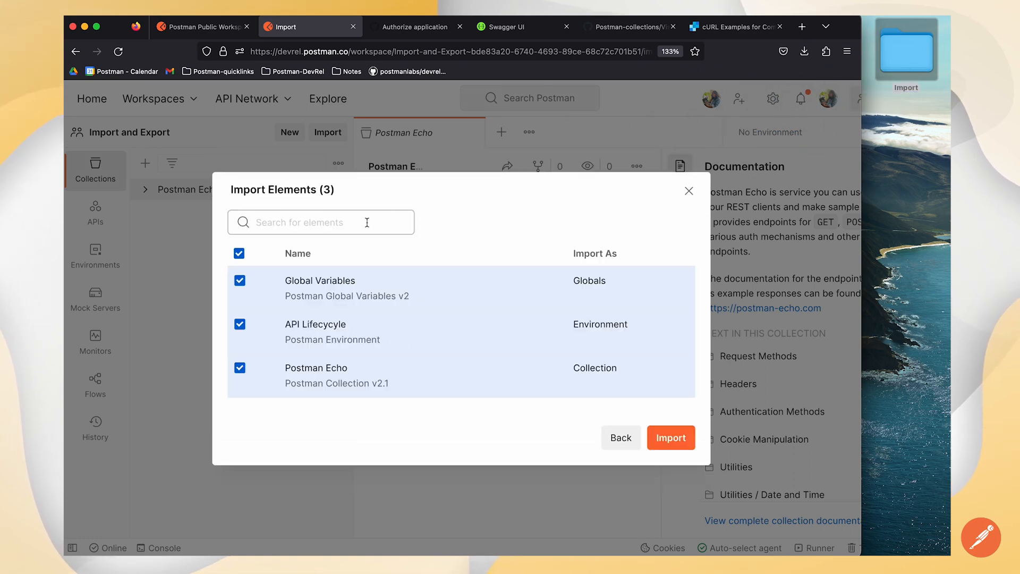
{"action": "mouse_move", "coordinate": [355, 260]}
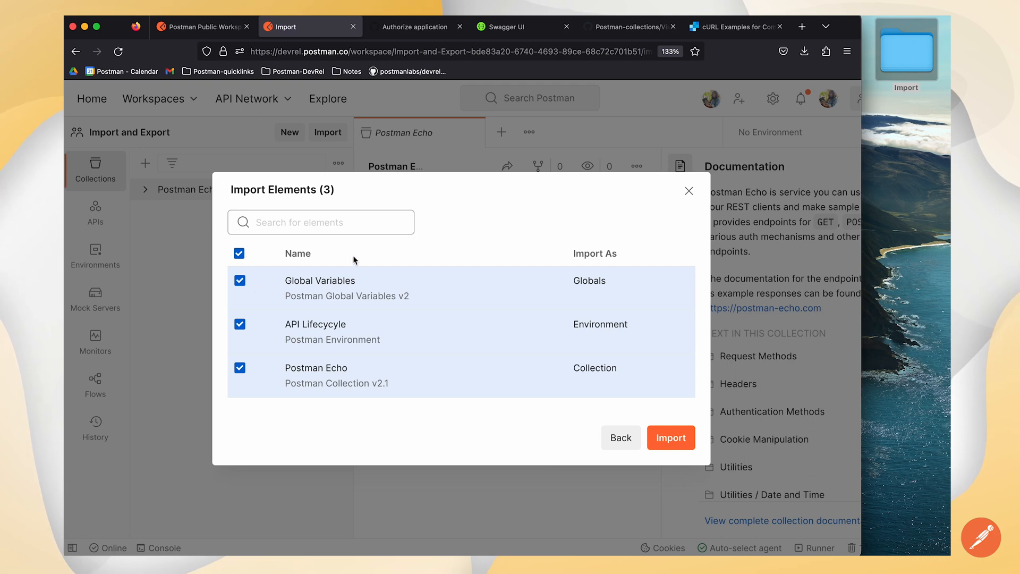
{"action": "mouse_move", "coordinate": [260, 321]}
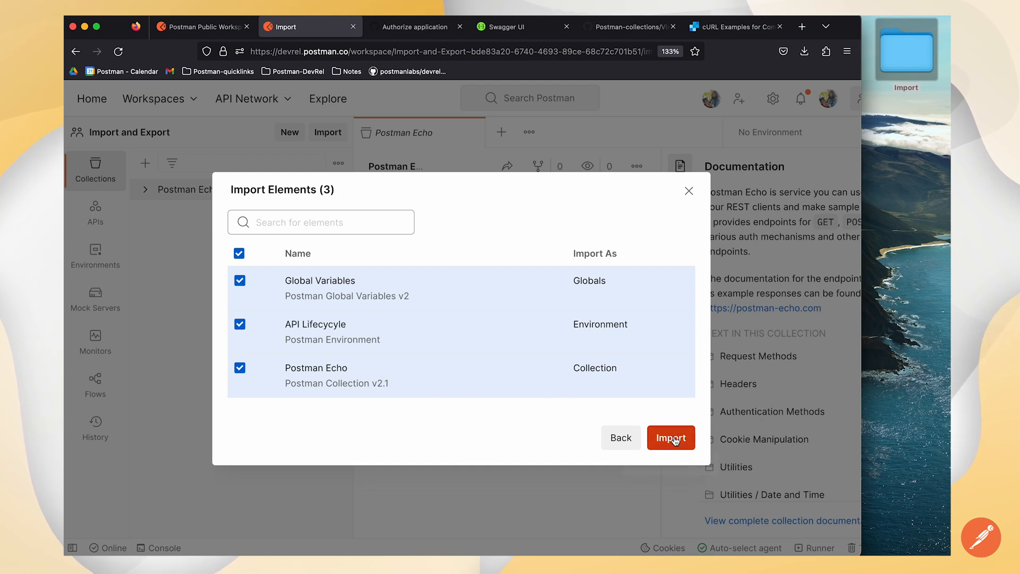
{"action": "left_click", "coordinate": [670, 437]}
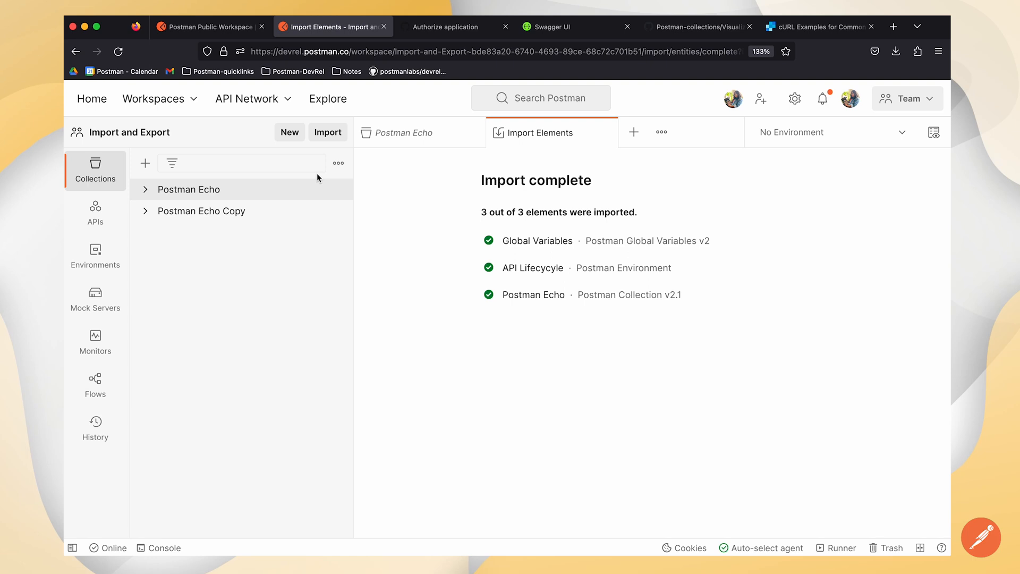
{"action": "left_click", "coordinate": [328, 132]}
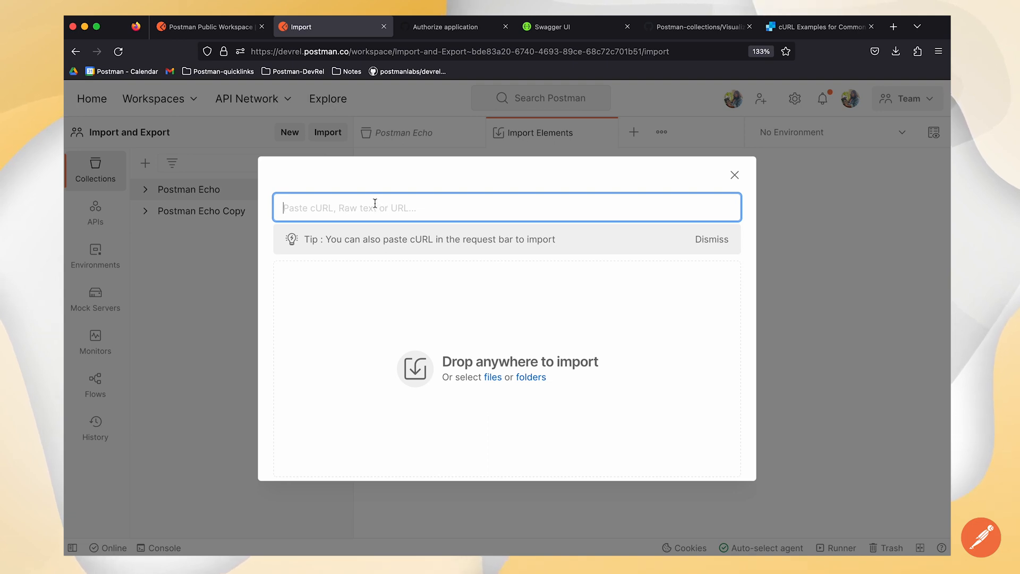
{"action": "mouse_move", "coordinate": [478, 65]}
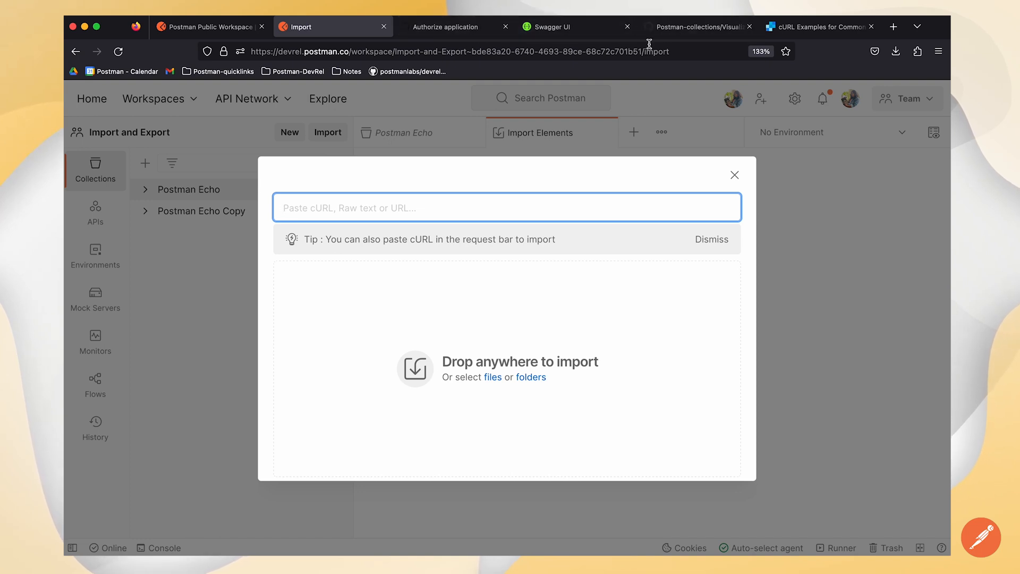
- Paste SendGrid's Hello World cURL command into Postman's Import box as a POST mail-send request
{"action": "left_click", "coordinate": [817, 26]}
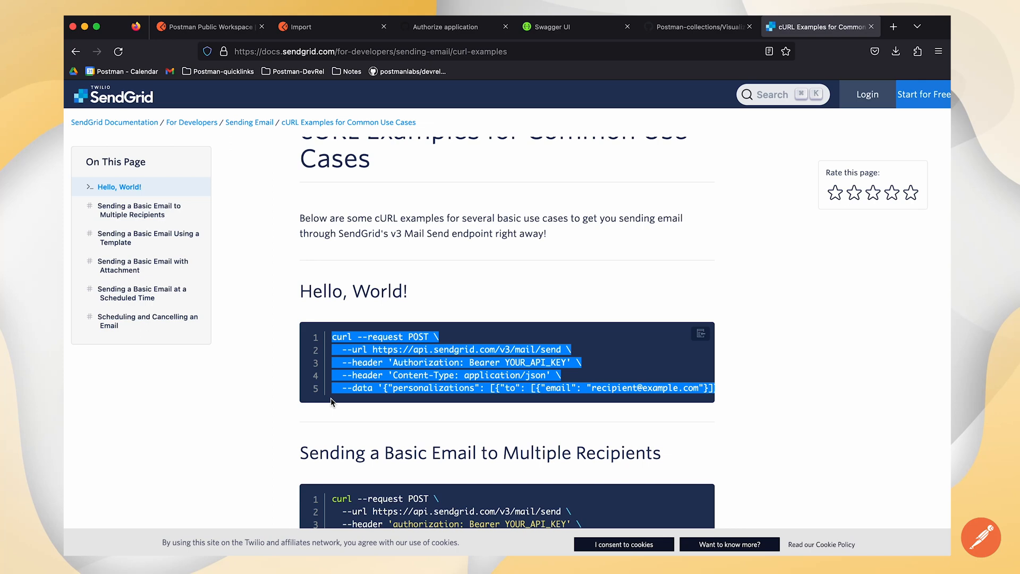
{"action": "left_click", "coordinate": [681, 334]}
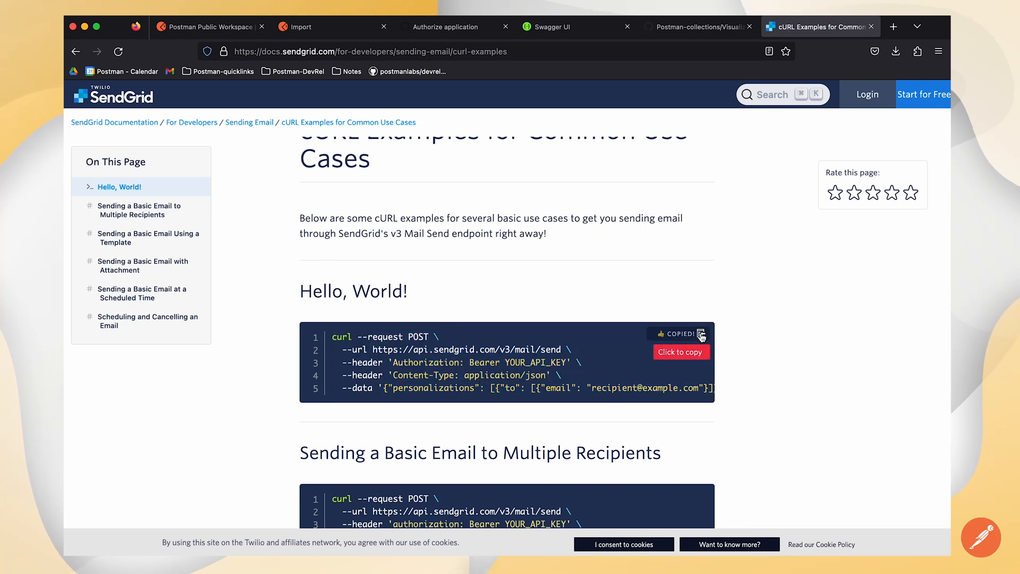
{"action": "left_click", "coordinate": [300, 26]}
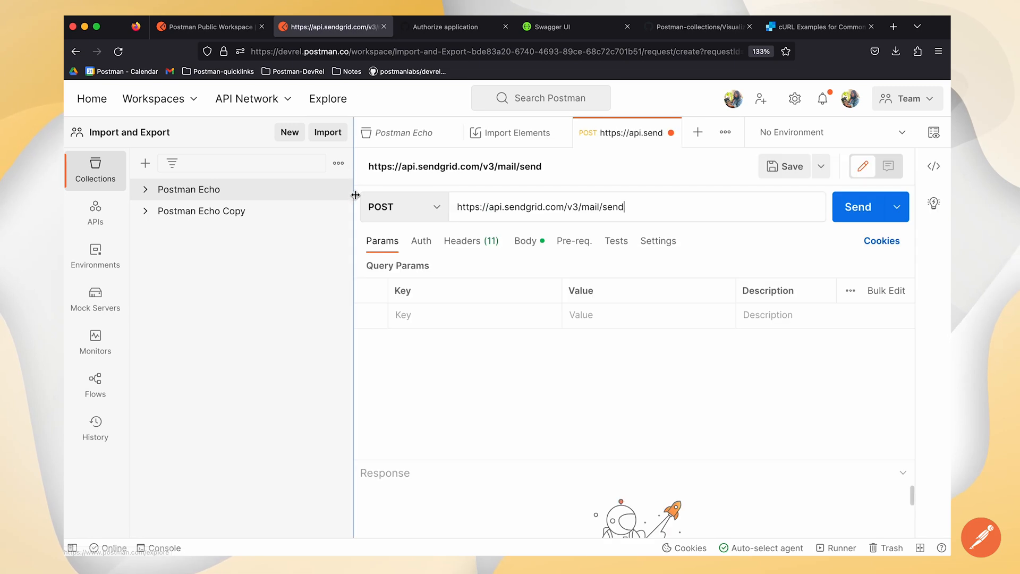
{"action": "mouse_move", "coordinate": [768, 371]}
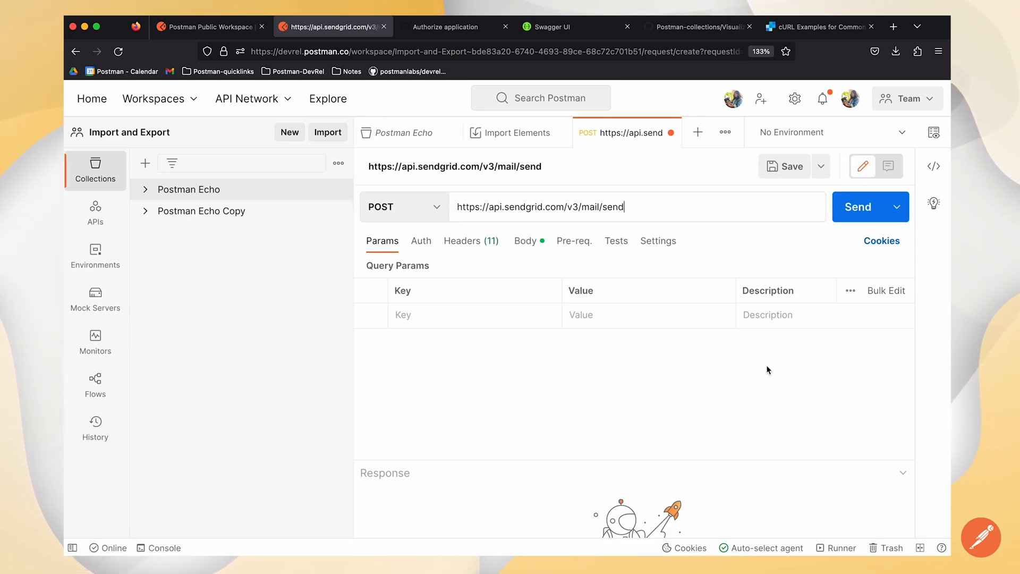
{"action": "mouse_move", "coordinate": [789, 269]}
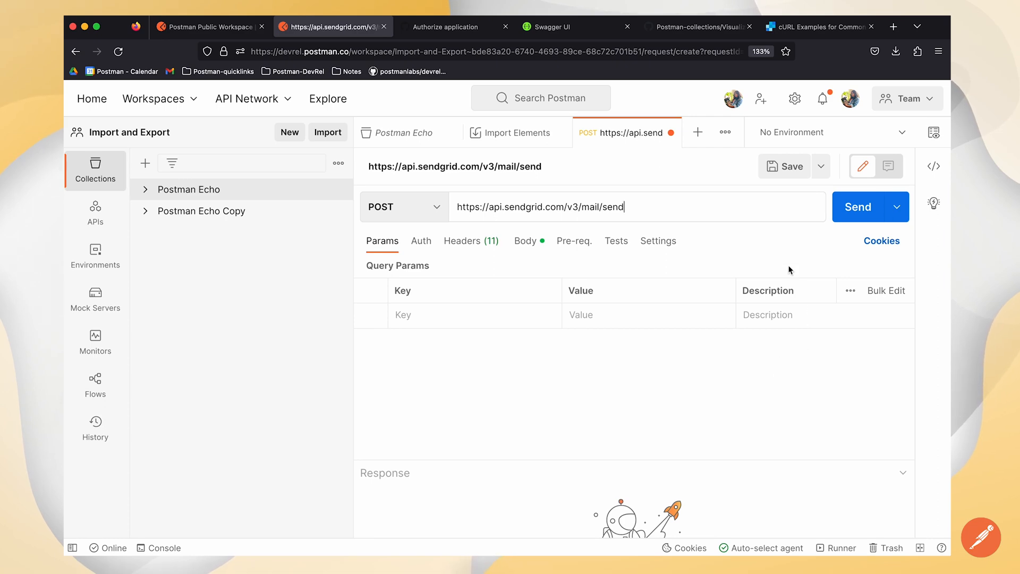
- Name the imported SendGrid request 'curl example' in the Save dialog
{"action": "left_click", "coordinate": [785, 165]}
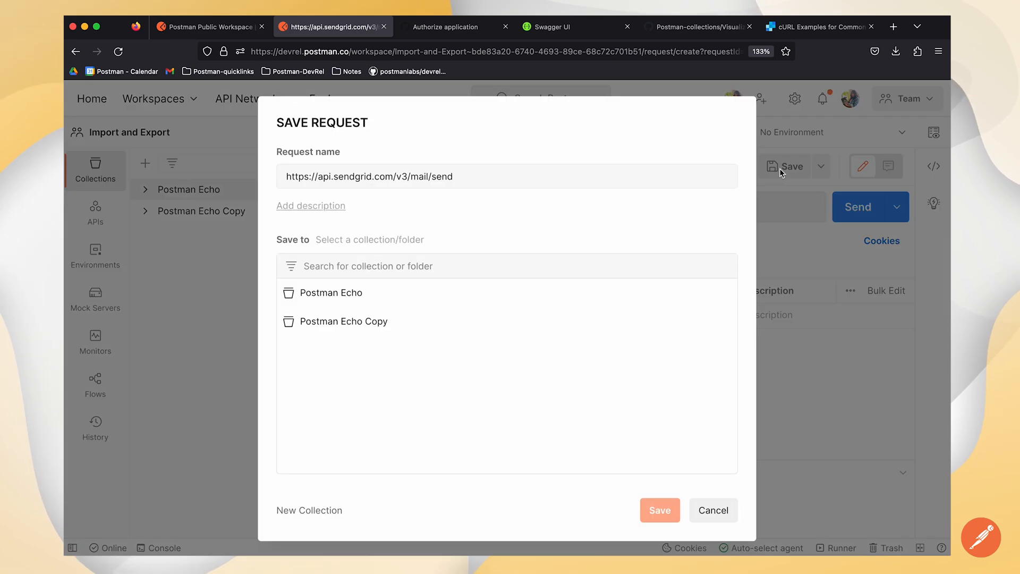
{"action": "mouse_move", "coordinate": [341, 321]}
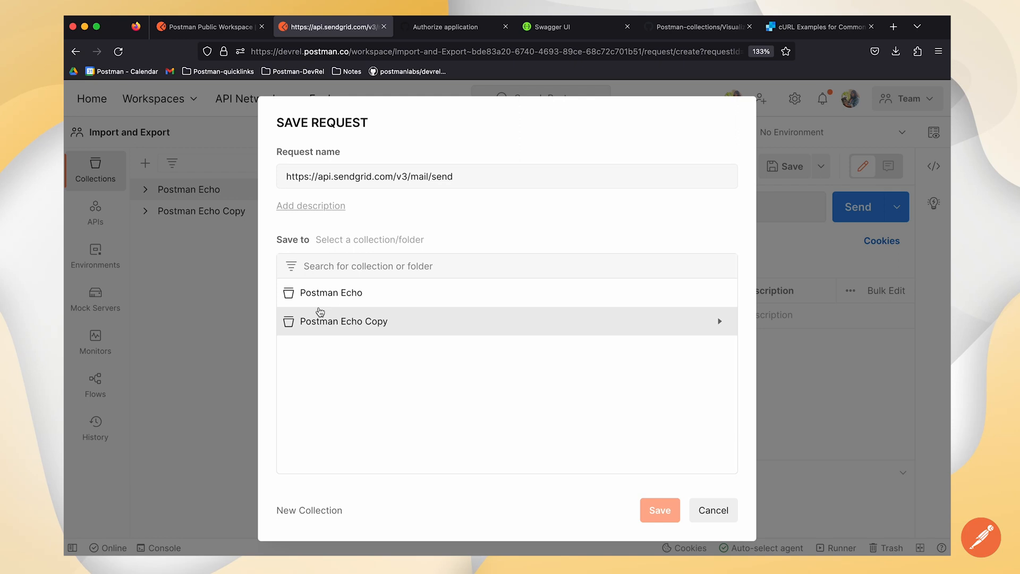
{"action": "mouse_move", "coordinate": [335, 240]}
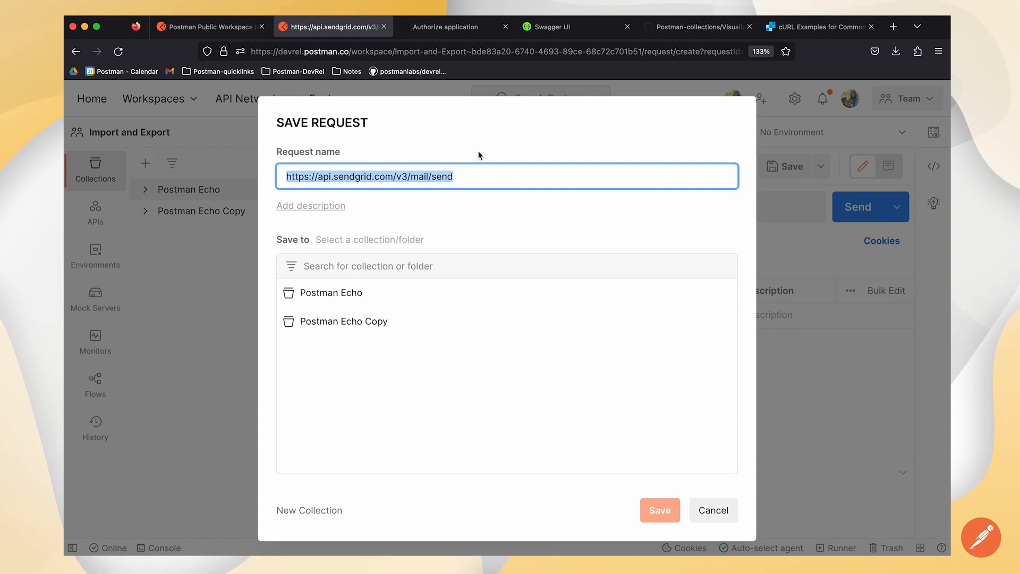
{"action": "type", "text": "curl e"}
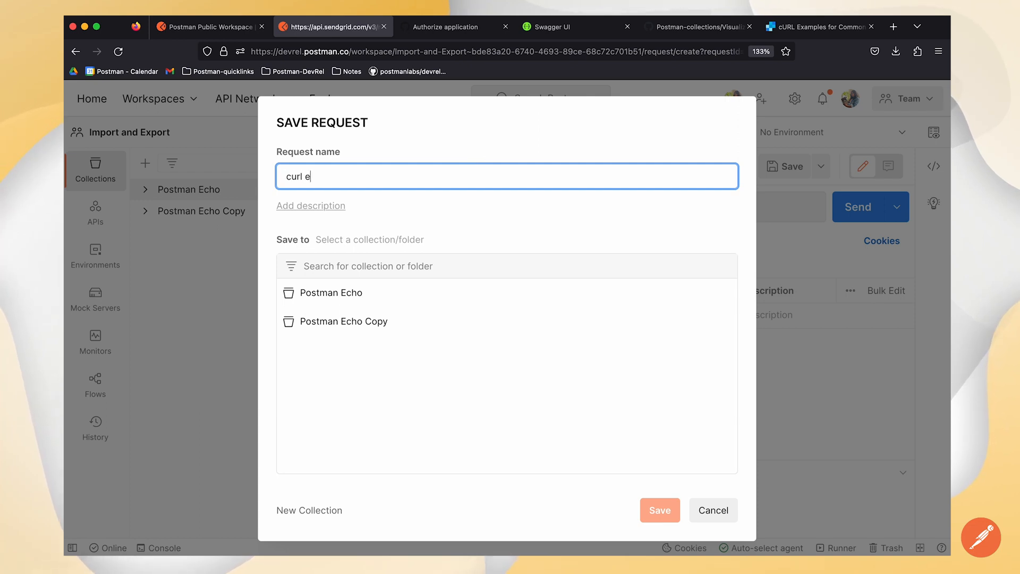
{"action": "type", "text": "xample"}
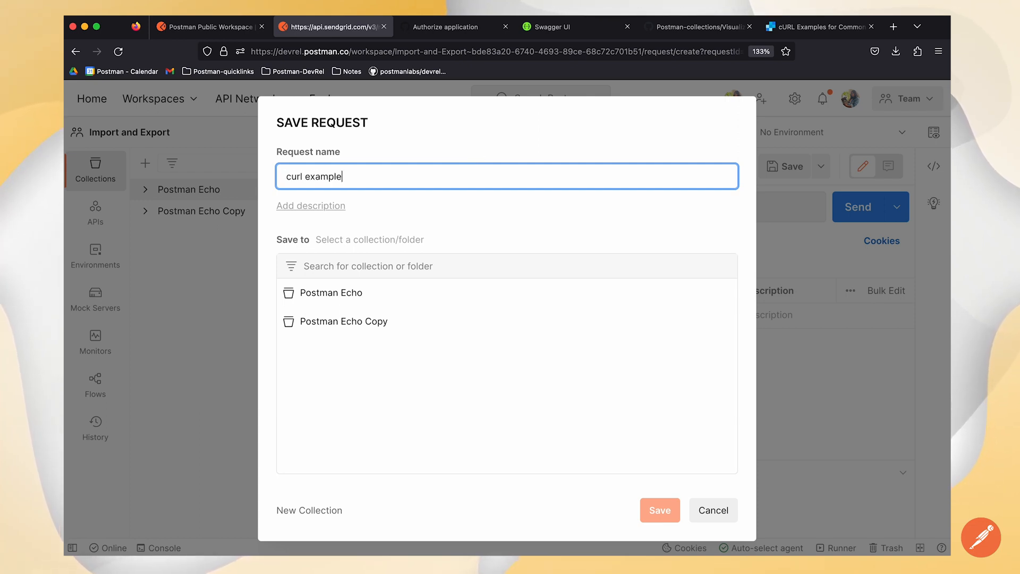
- Create a new 'Curl Example' collection and save the request into it
{"action": "left_click", "coordinate": [309, 510]}
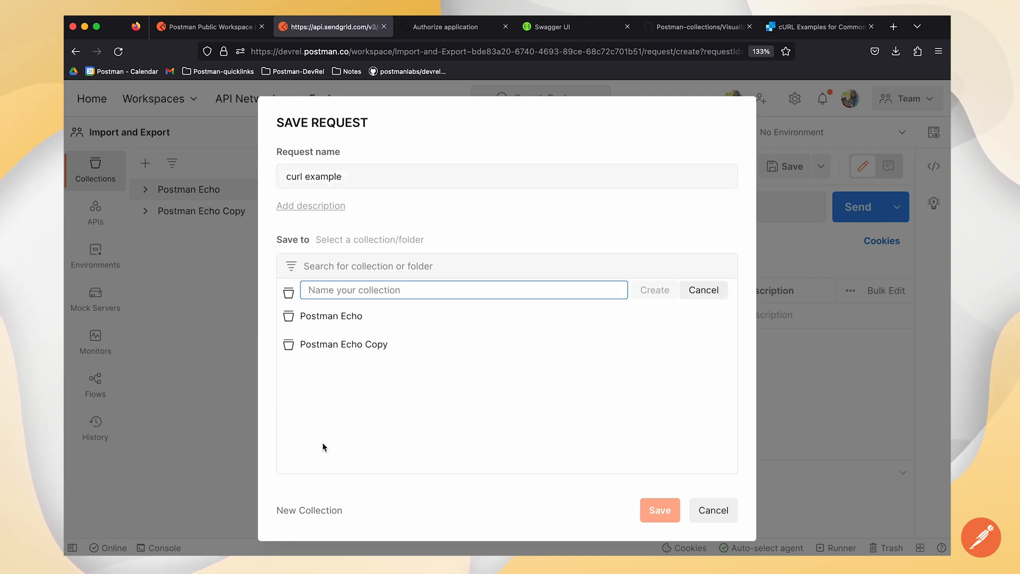
{"action": "type", "text": "Curl"}
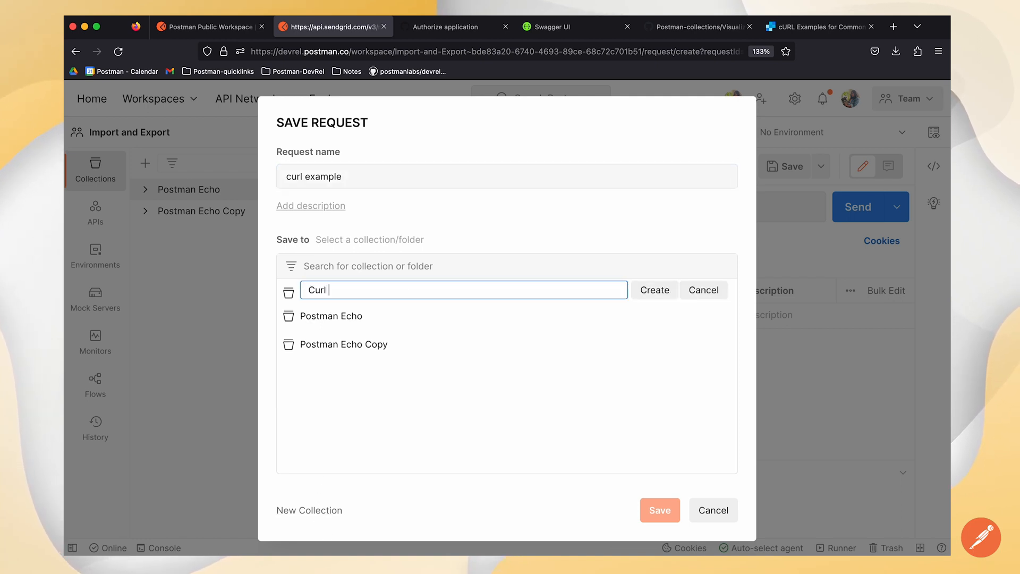
{"action": "type", "text": "Example"}
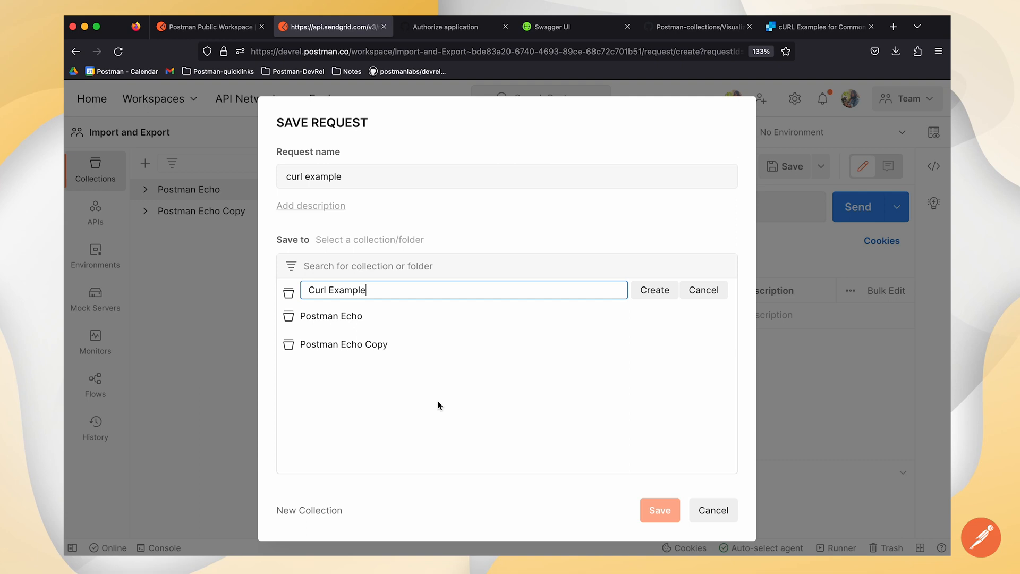
{"action": "left_click", "coordinate": [654, 290]}
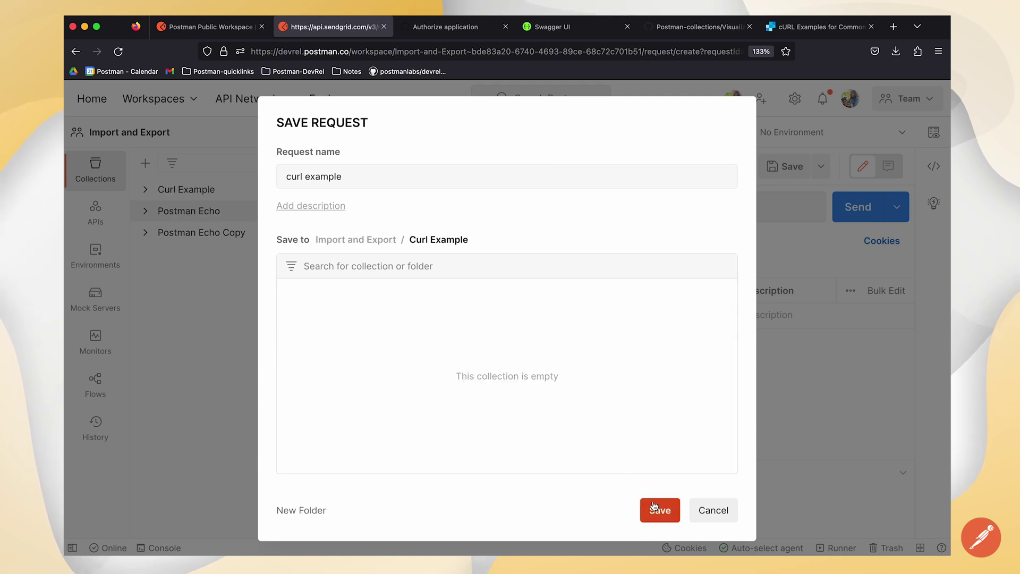
{"action": "left_click", "coordinate": [658, 509]}
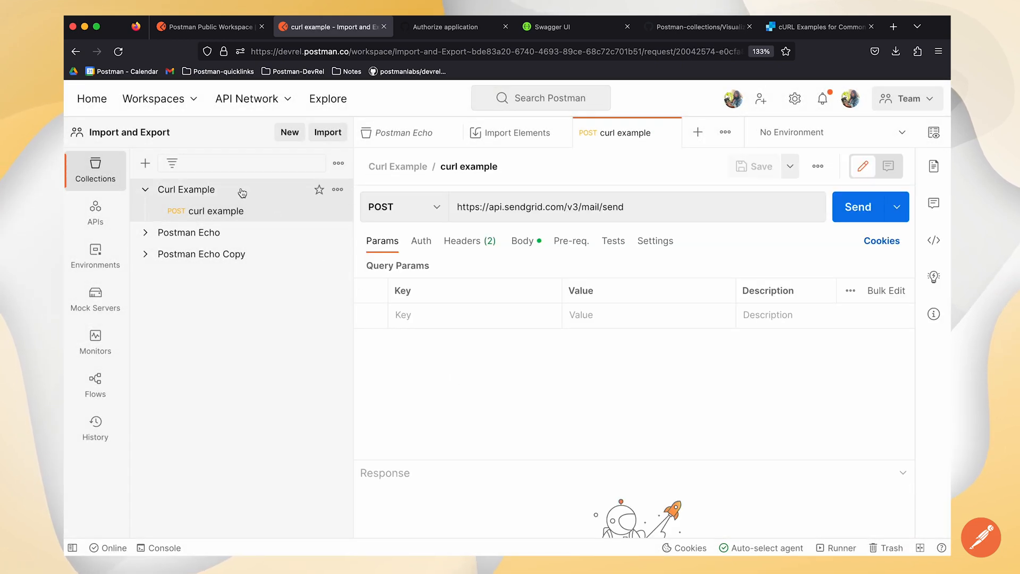
- Import the Postmanauts collection using the raw GitHub URL of its JSON file
{"action": "left_click", "coordinate": [328, 132]}
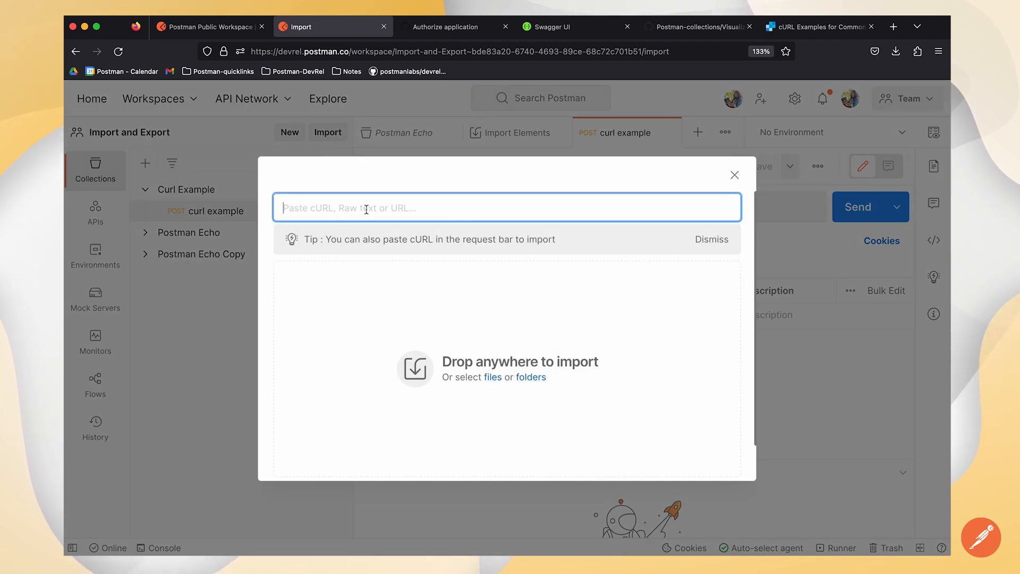
{"action": "mouse_move", "coordinate": [511, 166]}
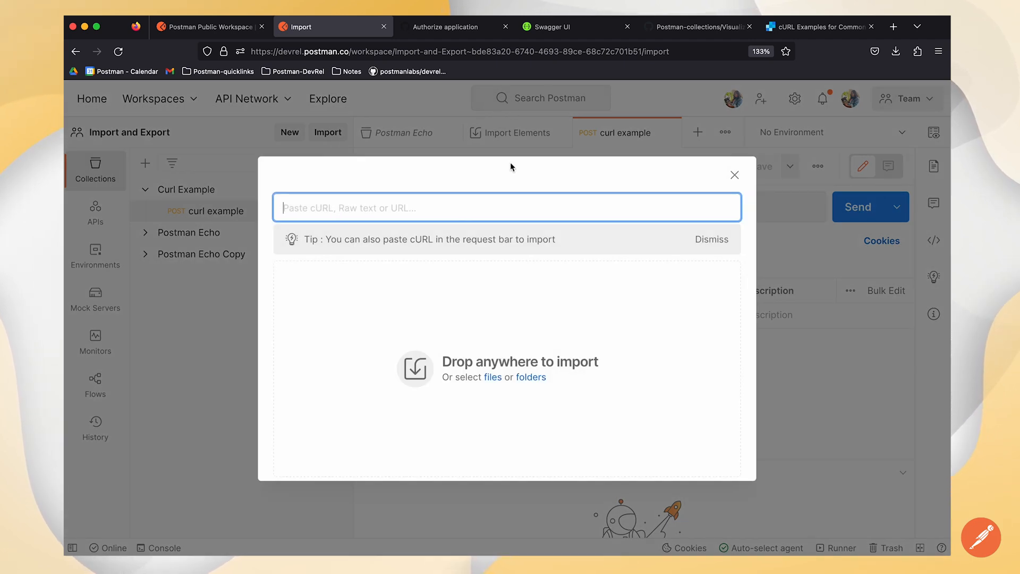
{"action": "left_click", "coordinate": [696, 26]}
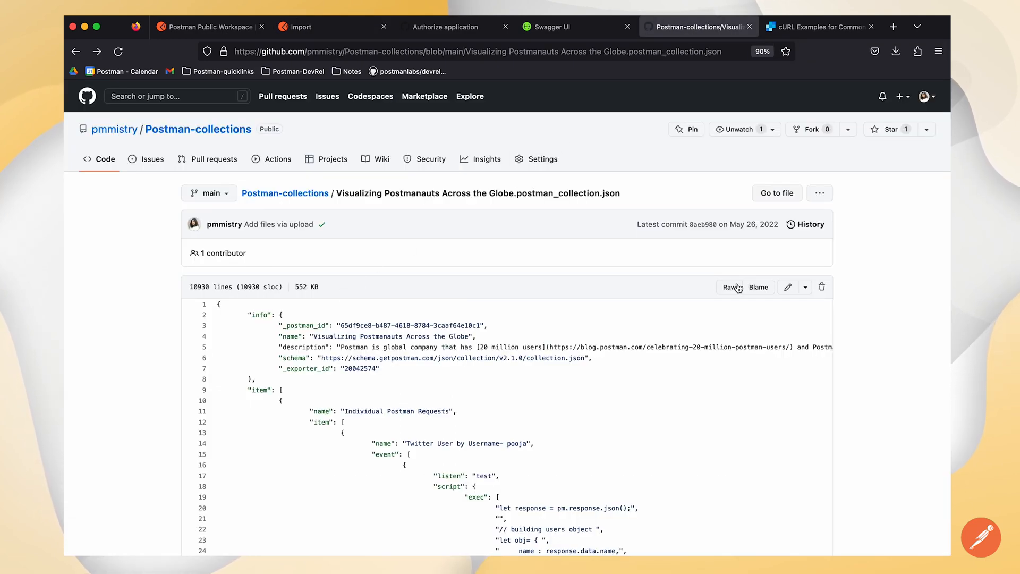
{"action": "left_click", "coordinate": [299, 27]}
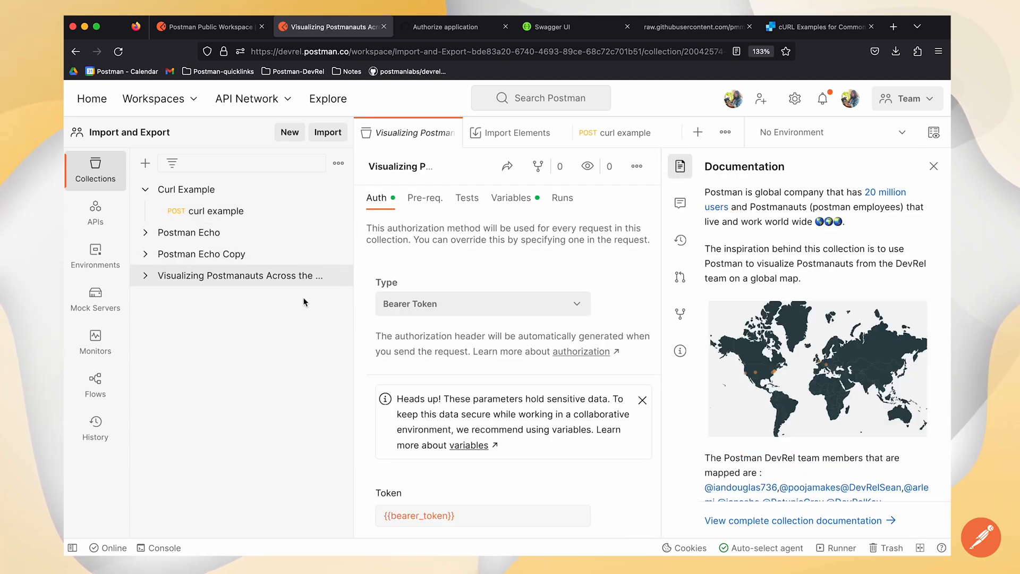
{"action": "mouse_move", "coordinate": [313, 291]}
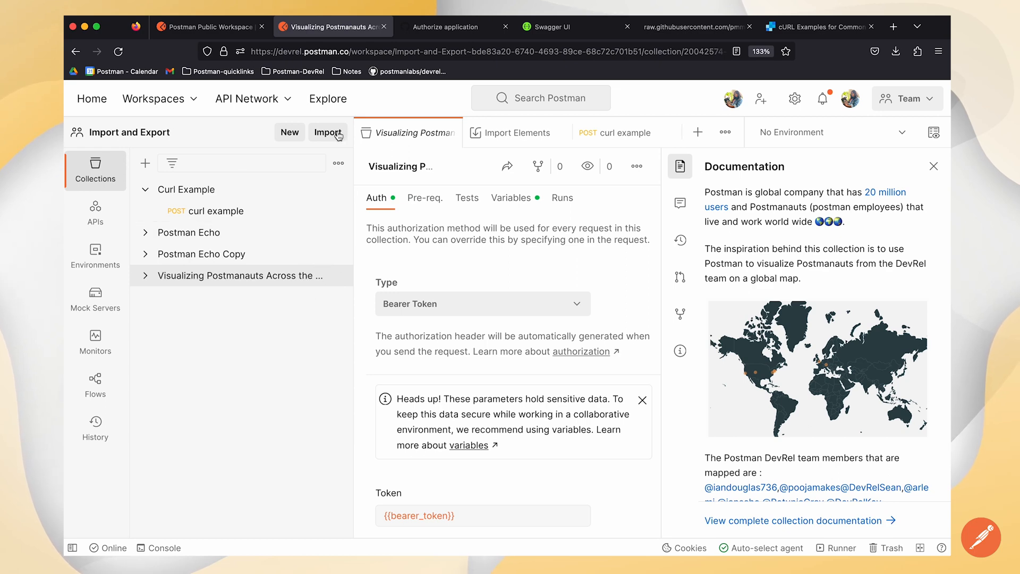
- Paste the Petstore swagger.json link and choose 'OpenAPI 2.0 with a Postman Collection'
{"action": "left_click", "coordinate": [327, 132]}
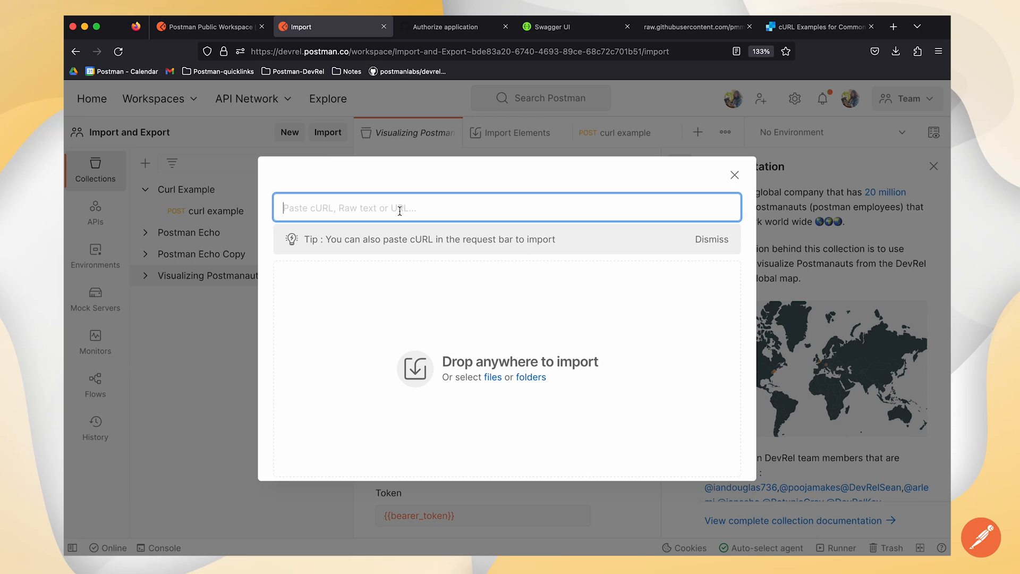
{"action": "left_click", "coordinate": [548, 26]}
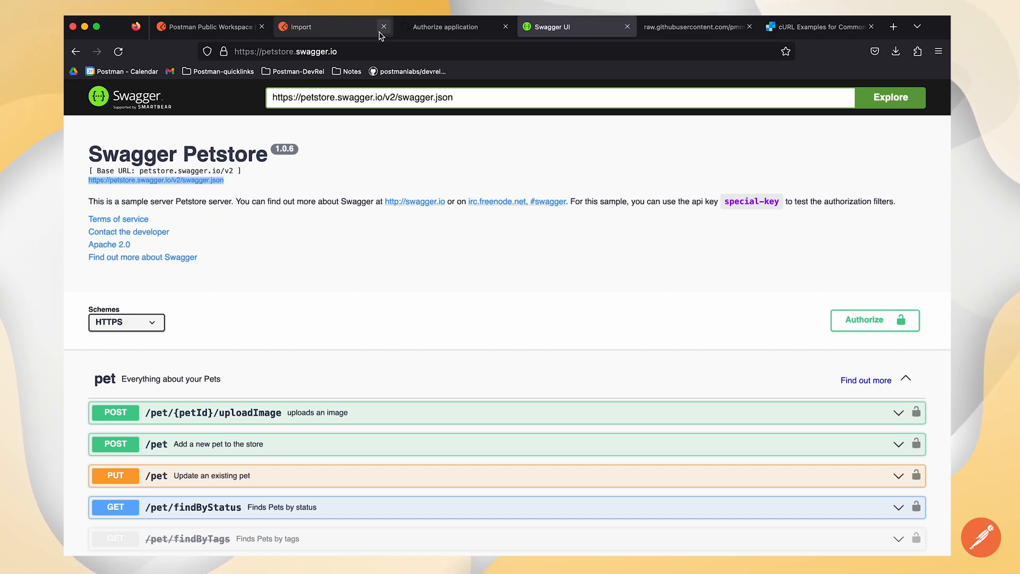
{"action": "left_click", "coordinate": [299, 27]}
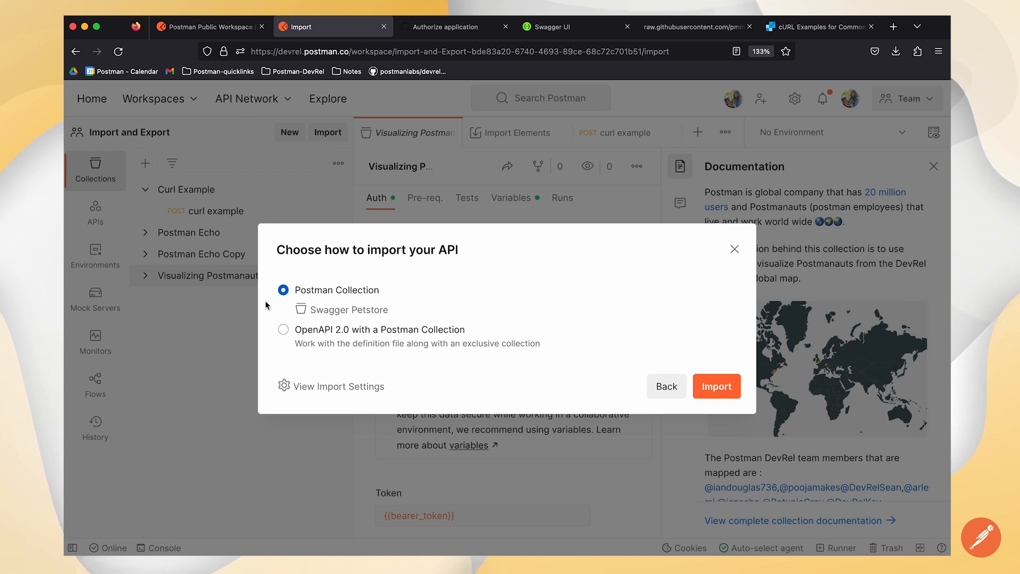
{"action": "mouse_move", "coordinate": [314, 275]}
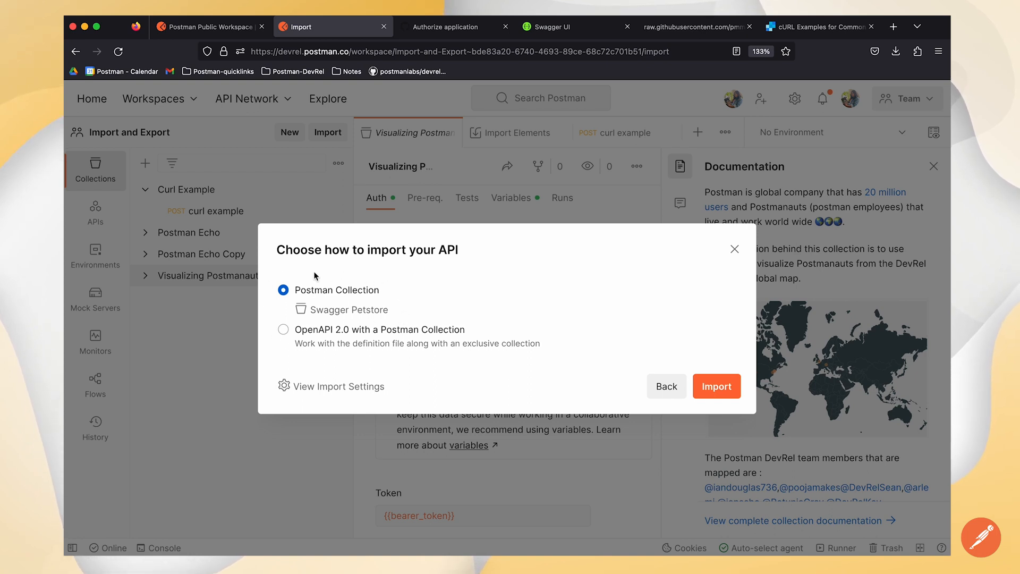
{"action": "mouse_move", "coordinate": [290, 312]}
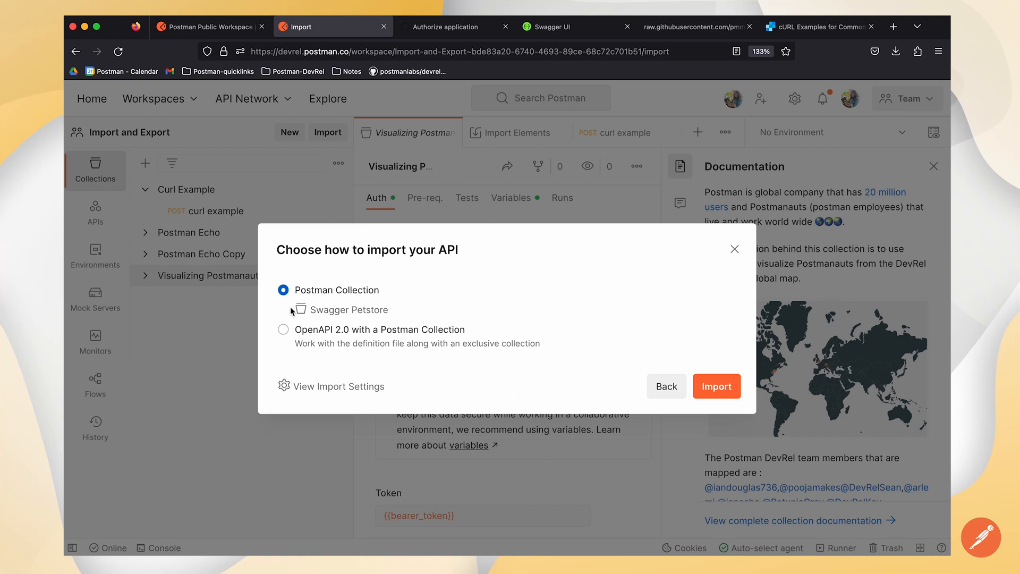
{"action": "mouse_move", "coordinate": [330, 339]}
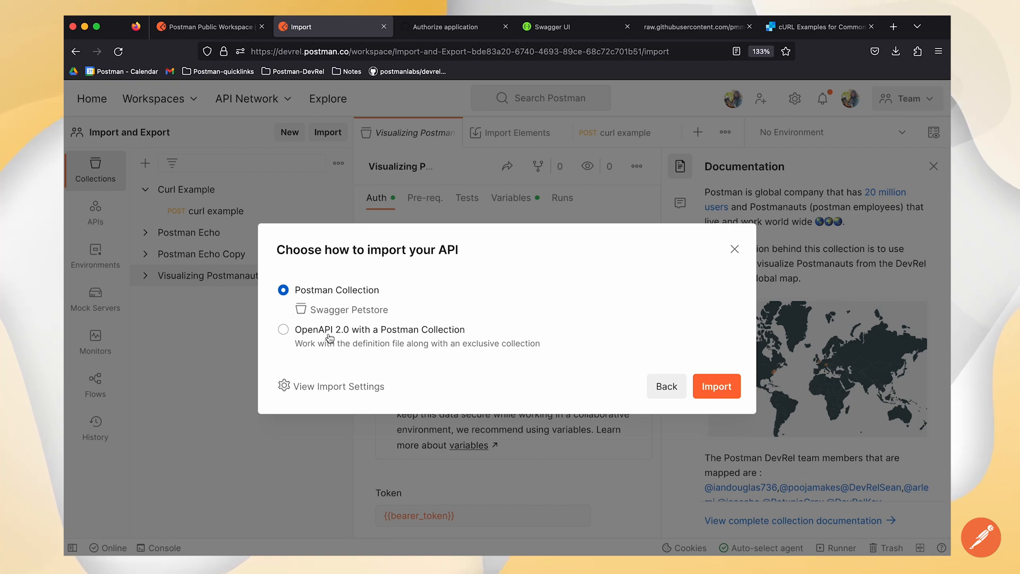
{"action": "mouse_move", "coordinate": [383, 347]}
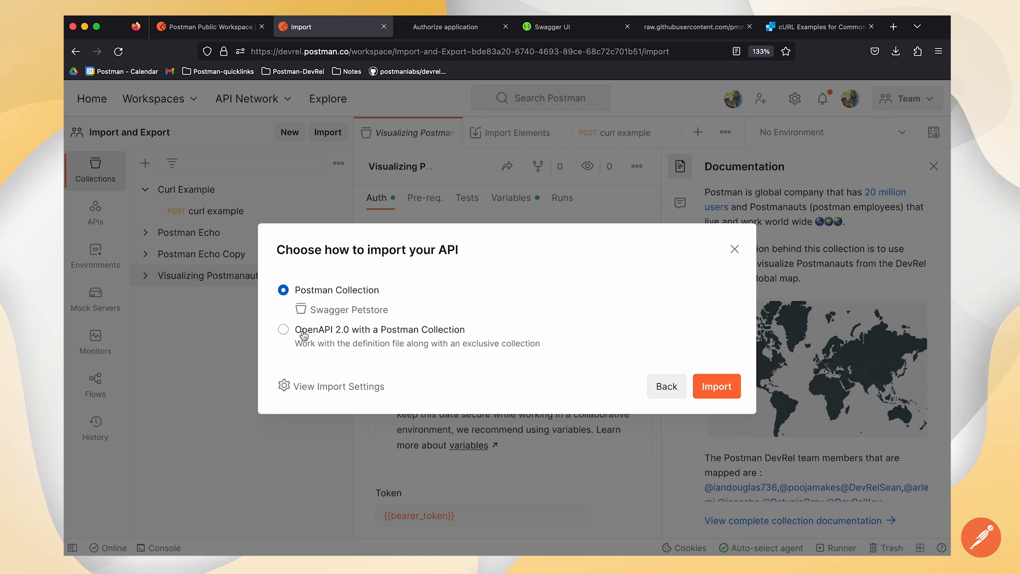
{"action": "left_click", "coordinate": [284, 328]}
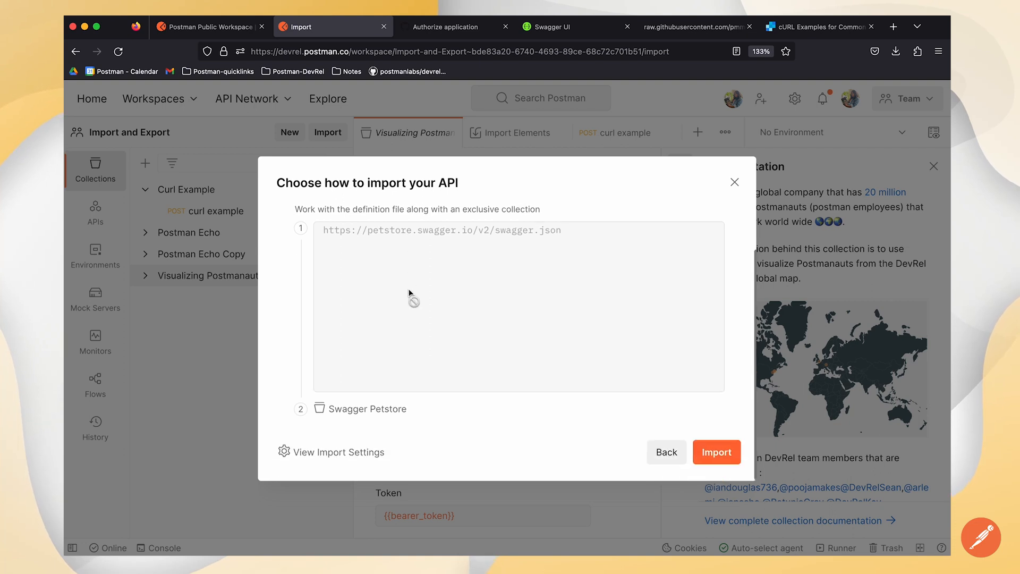
- Confirm the three-element Petstore import and open its index.json definition under APIs
{"action": "left_click", "coordinate": [716, 452]}
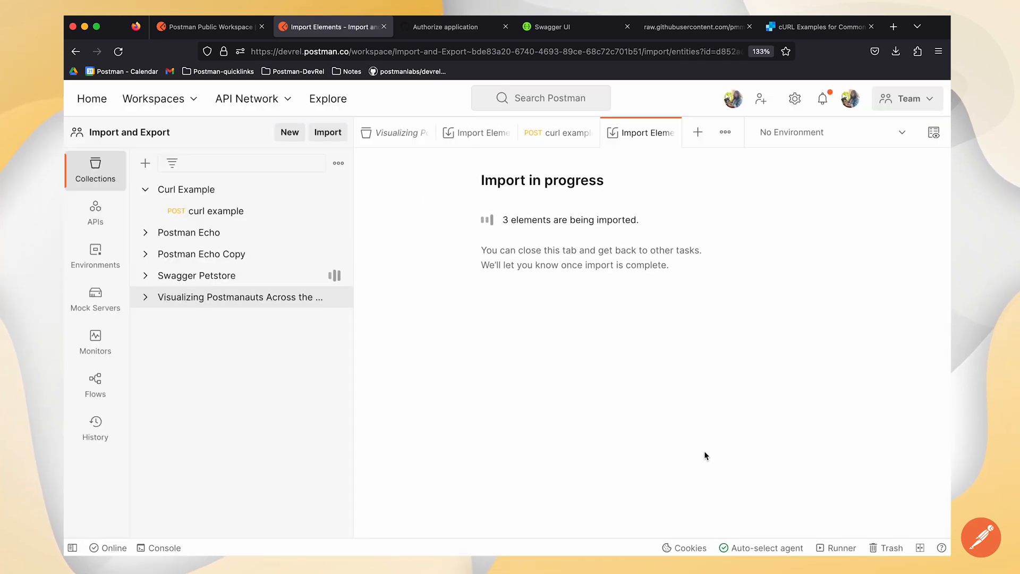
{"action": "mouse_move", "coordinate": [271, 280]}
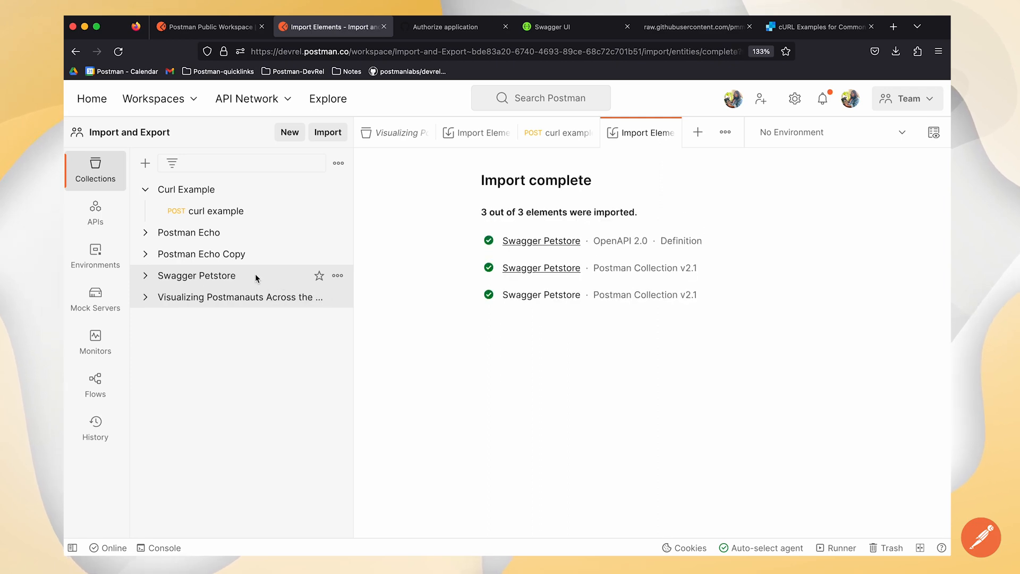
{"action": "left_click", "coordinate": [198, 275]}
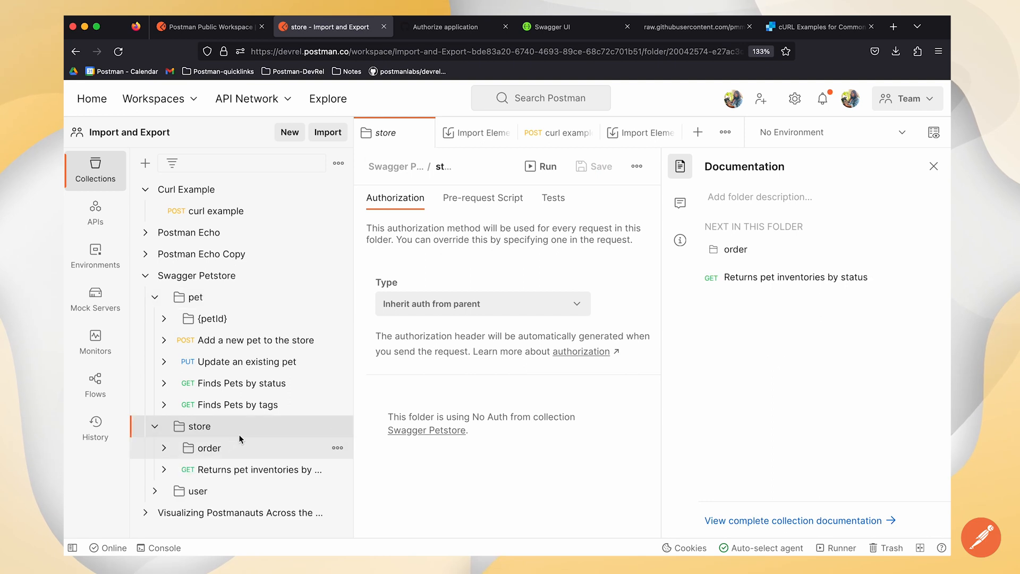
{"action": "mouse_move", "coordinate": [95, 215]}
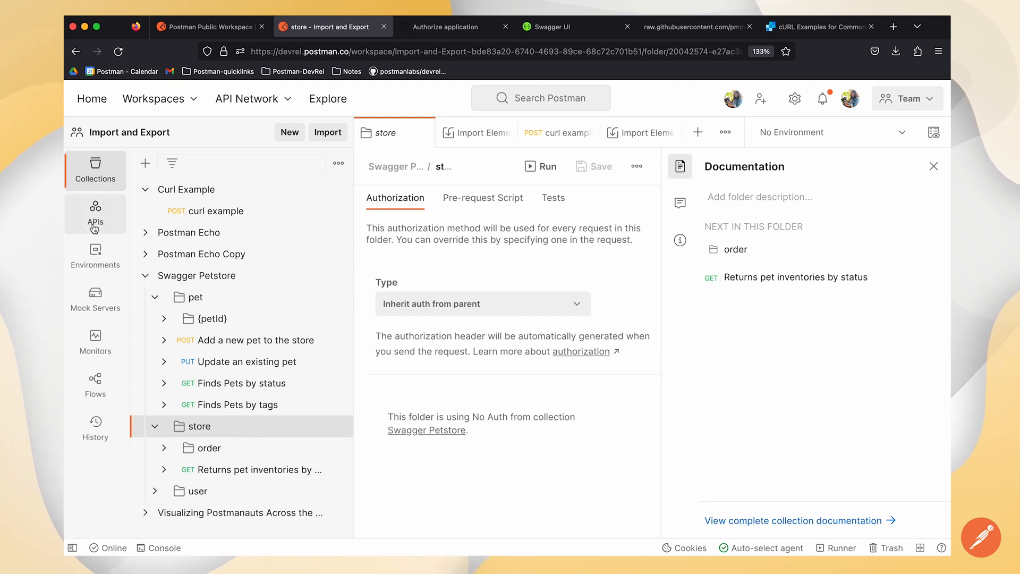
{"action": "left_click", "coordinate": [95, 214]}
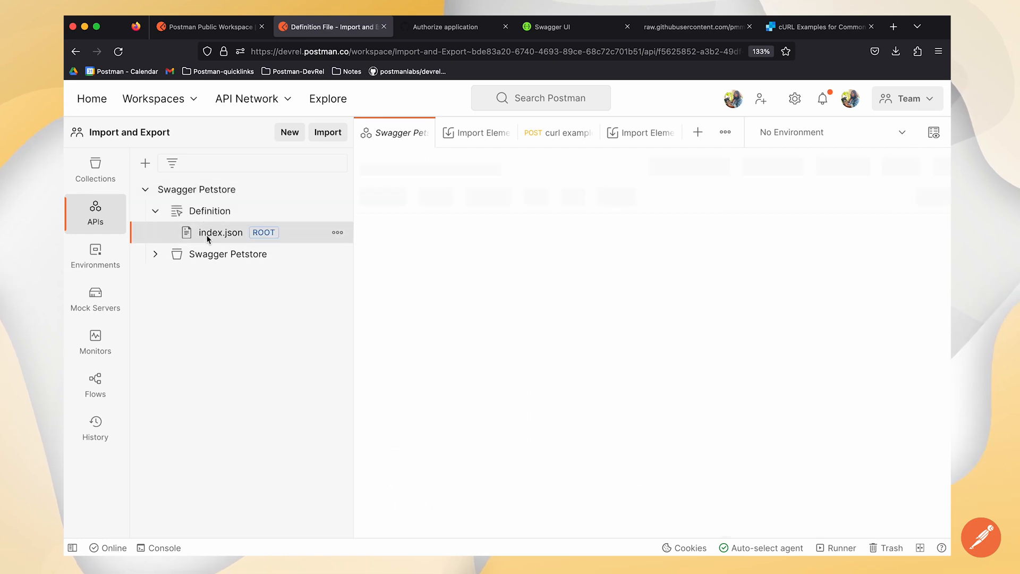
{"action": "left_click", "coordinate": [221, 232]}
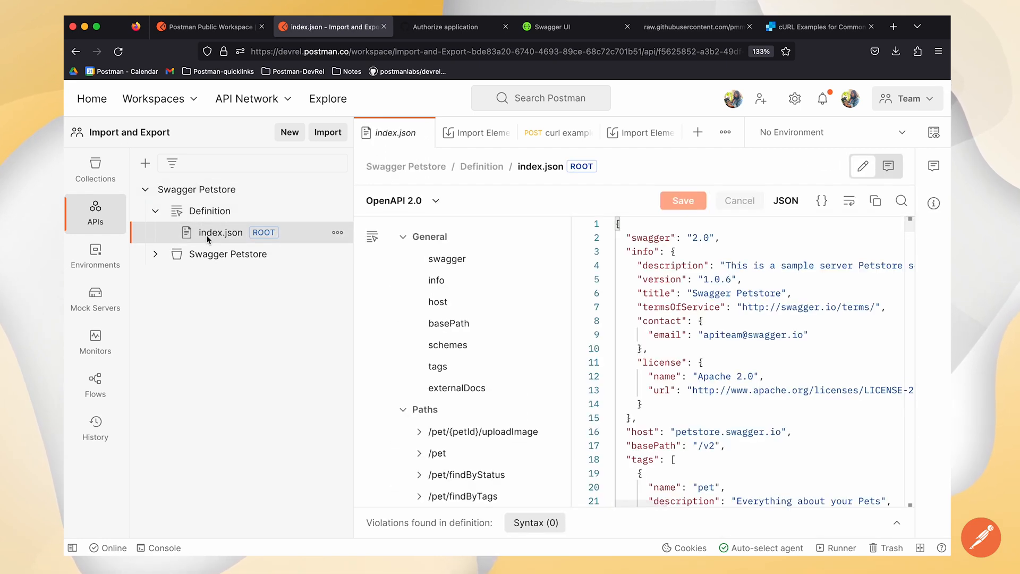
{"action": "left_click", "coordinate": [95, 171]}
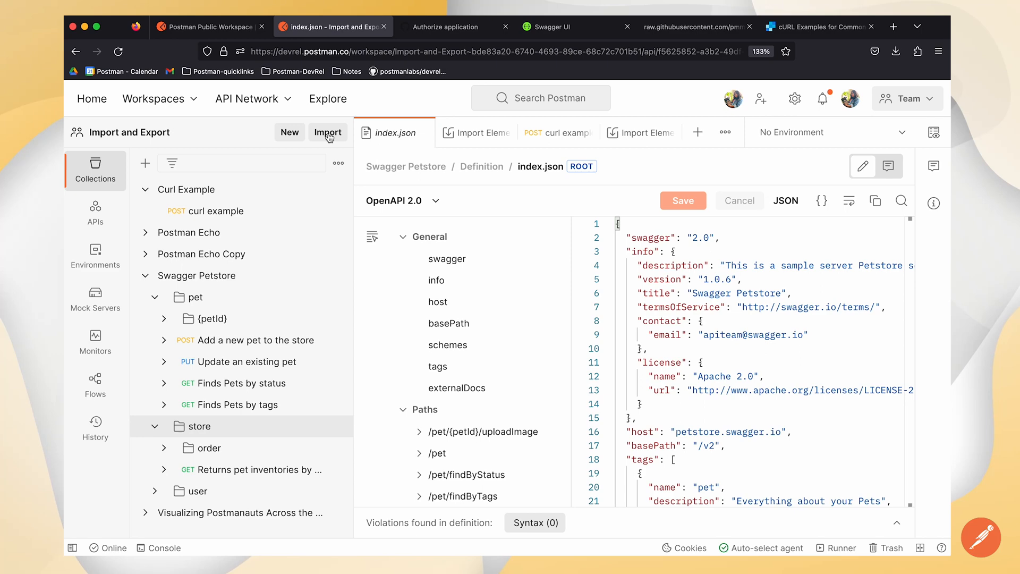
- Open Import, reveal Other Sources, and pick GitHub as the import source
{"action": "left_click", "coordinate": [327, 133]}
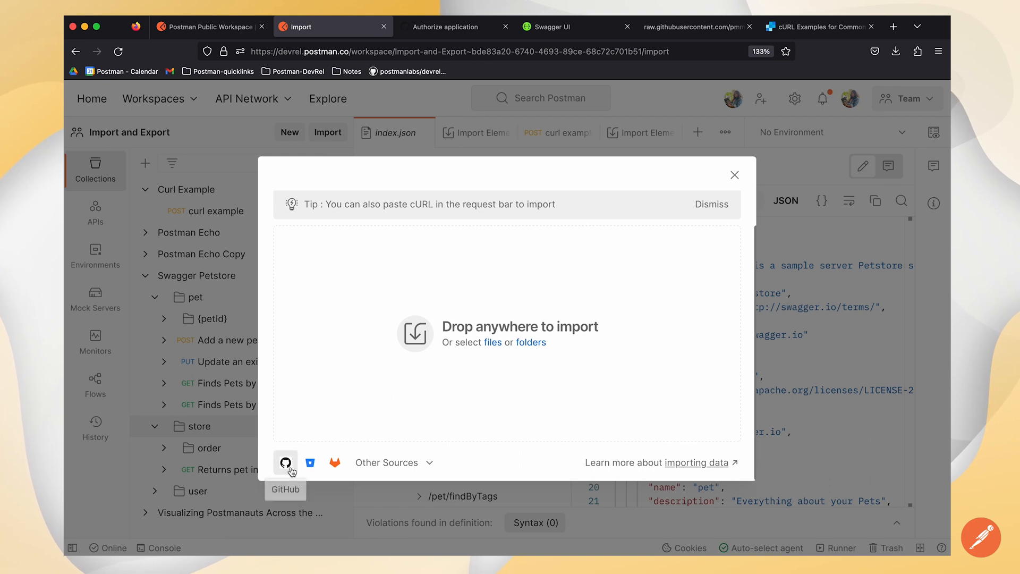
{"action": "mouse_move", "coordinate": [310, 463]}
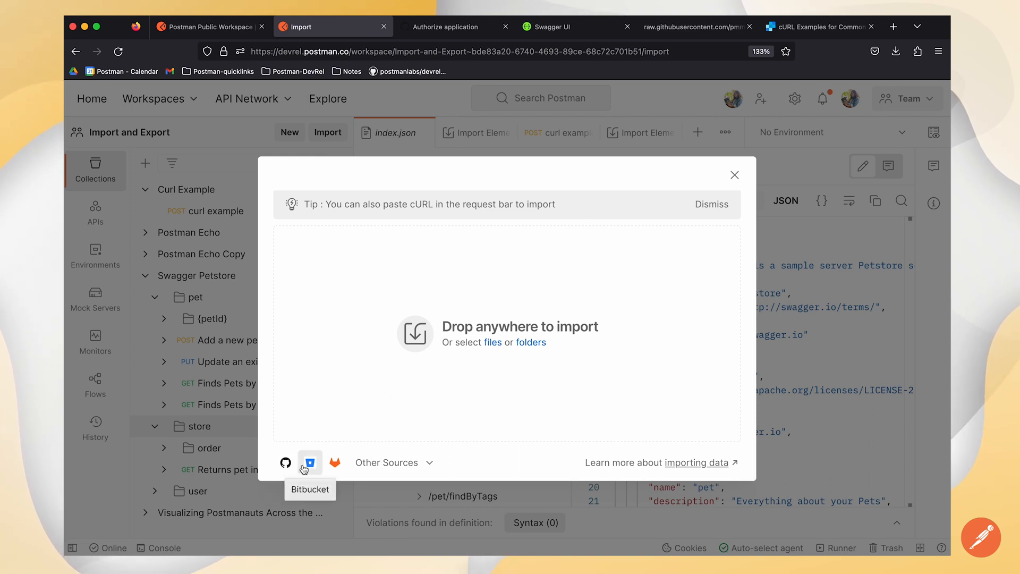
{"action": "mouse_move", "coordinate": [334, 463]}
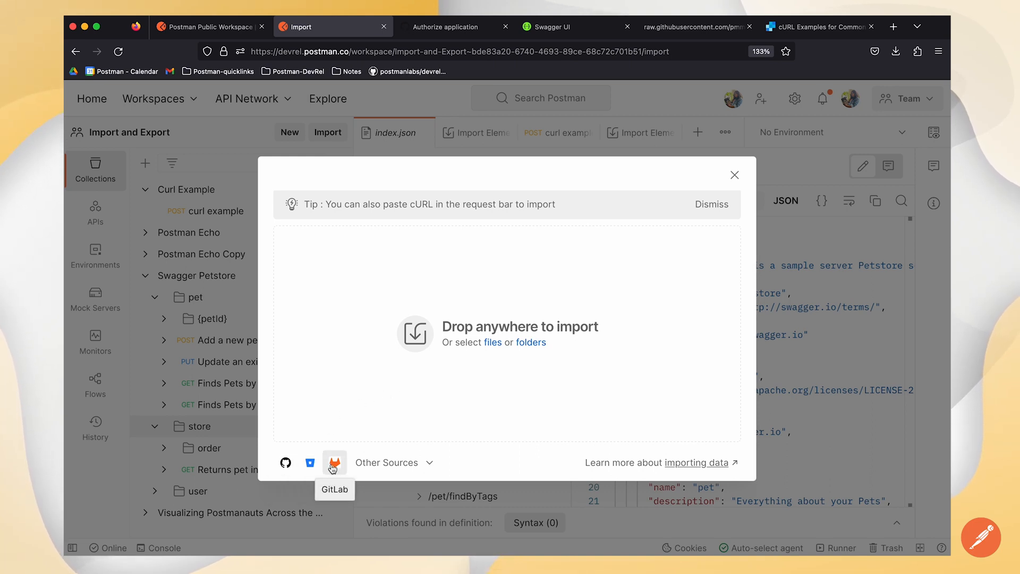
{"action": "left_click", "coordinate": [386, 461]}
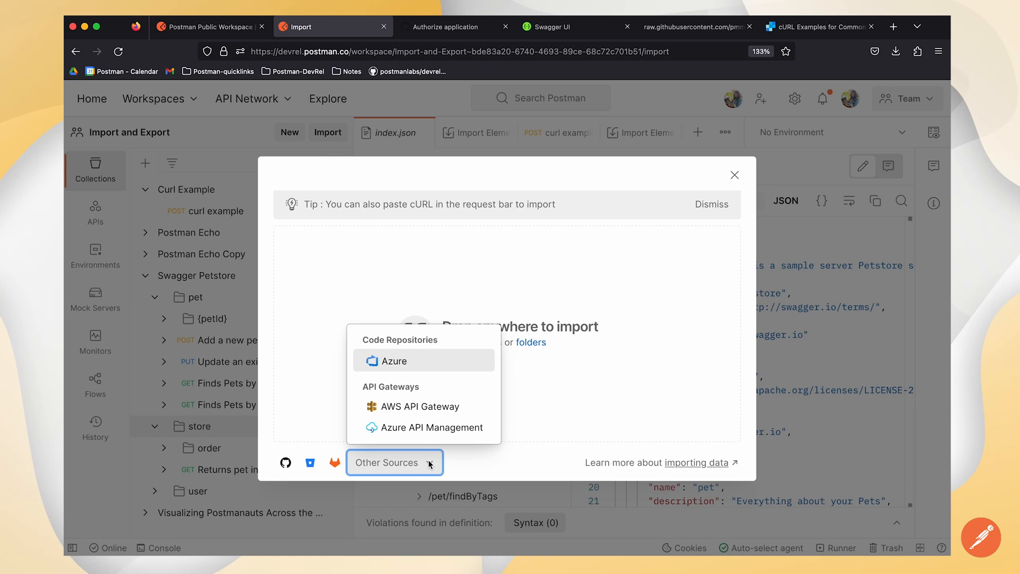
{"action": "left_click", "coordinate": [286, 463]}
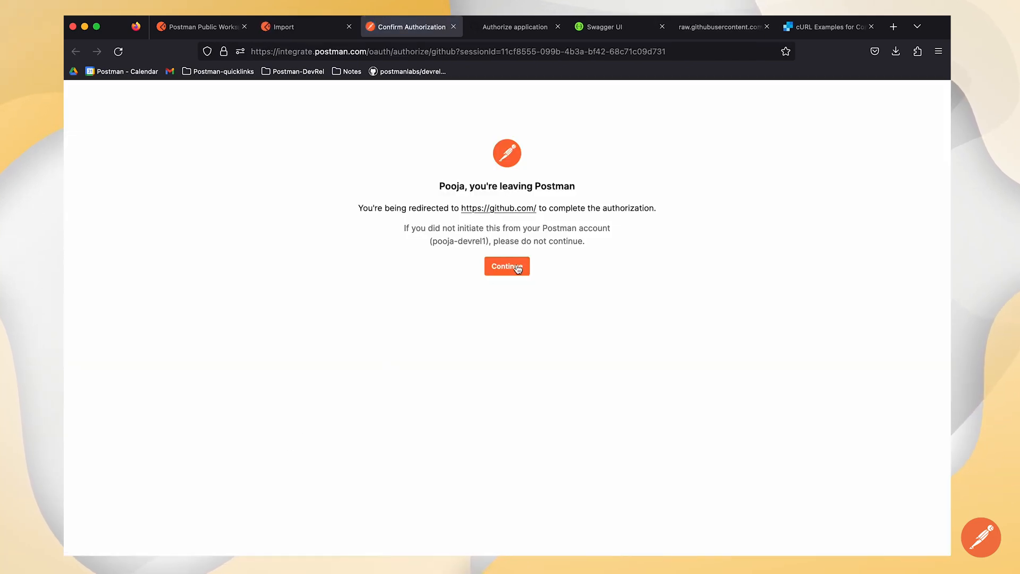
{"action": "mouse_move", "coordinate": [514, 272]}
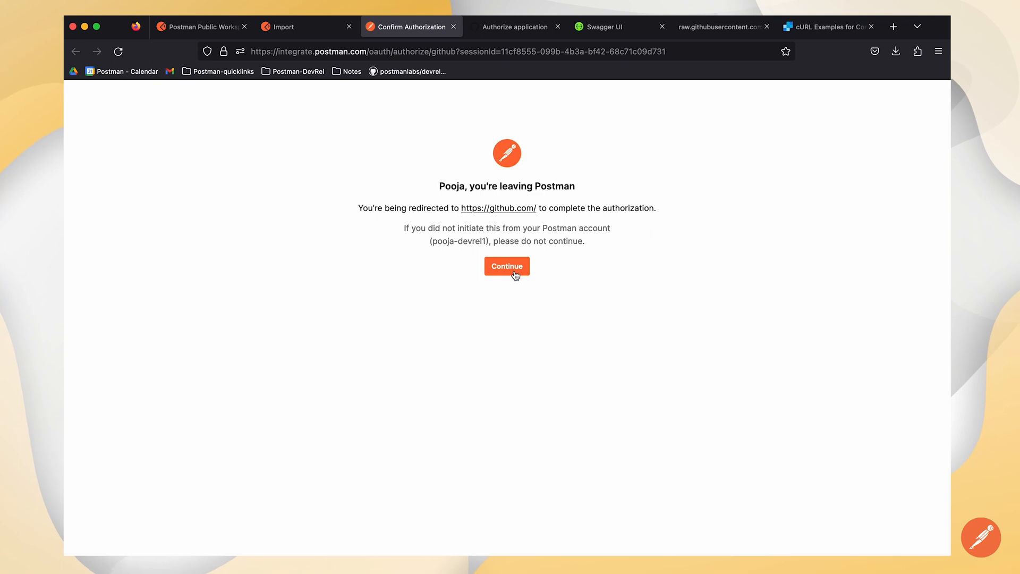
- Confirm the GitHub authorization for Postman and return to the Import tab
{"action": "left_click", "coordinate": [506, 266]}
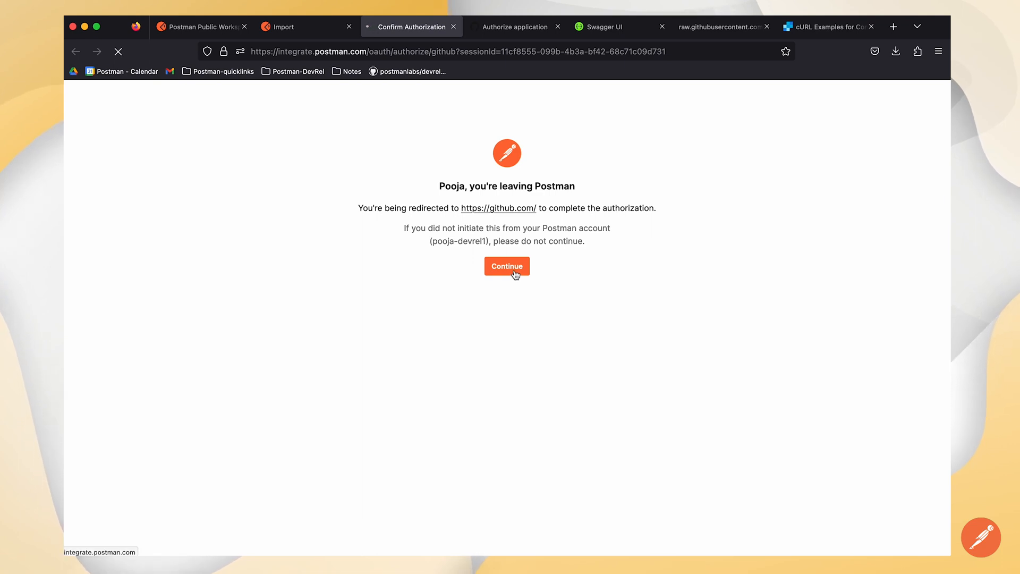
{"action": "left_click", "coordinate": [506, 265]}
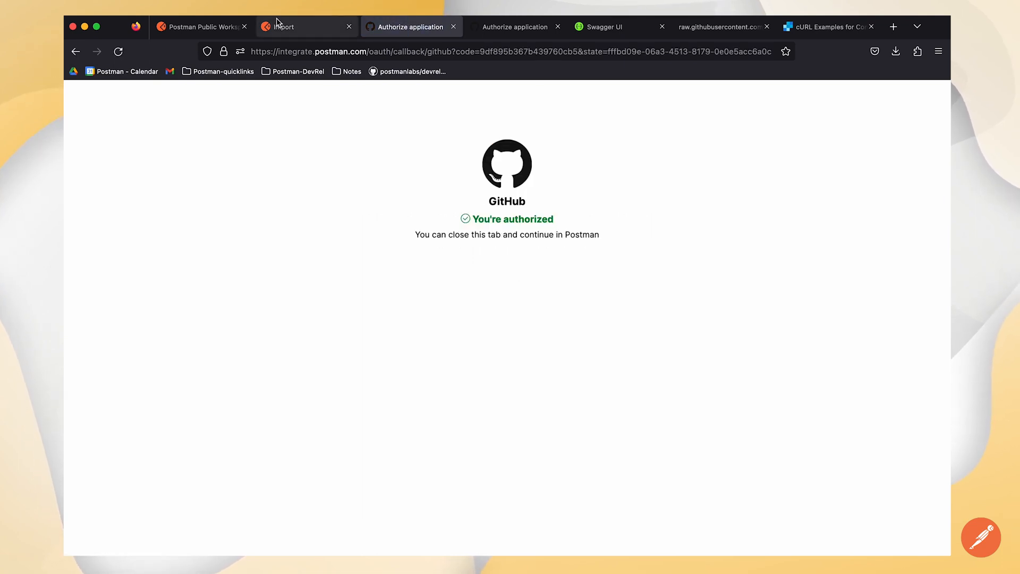
{"action": "left_click", "coordinate": [283, 27]}
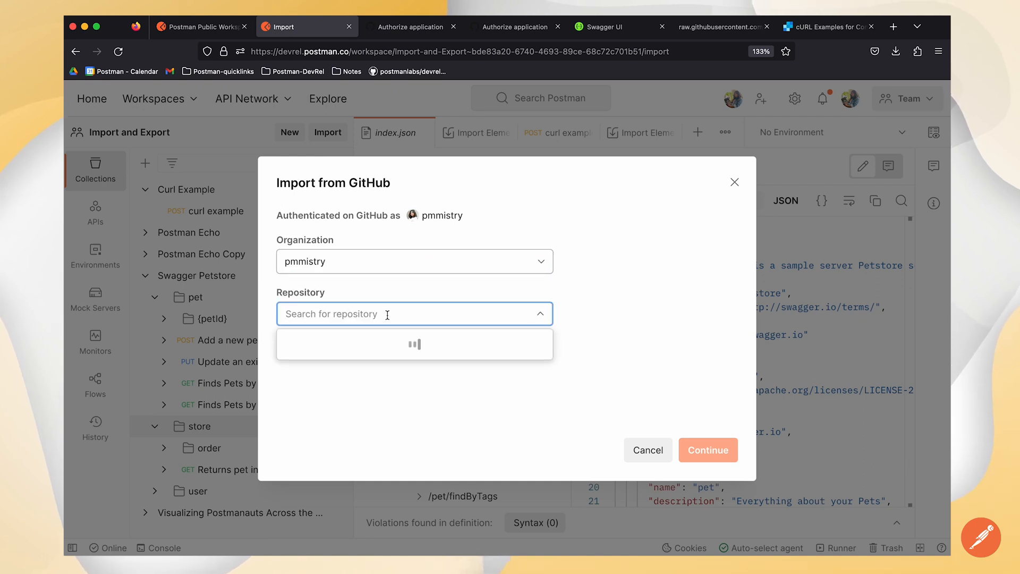
- Choose the Postman-collections repository on branch main to list its three collections
{"action": "type", "text": "Po"}
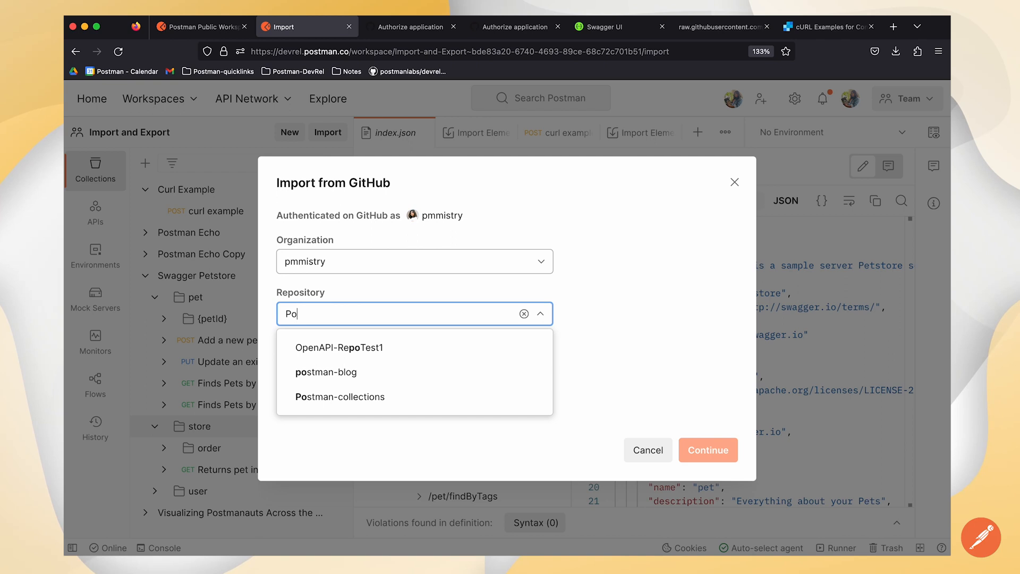
{"action": "left_click", "coordinate": [340, 397]}
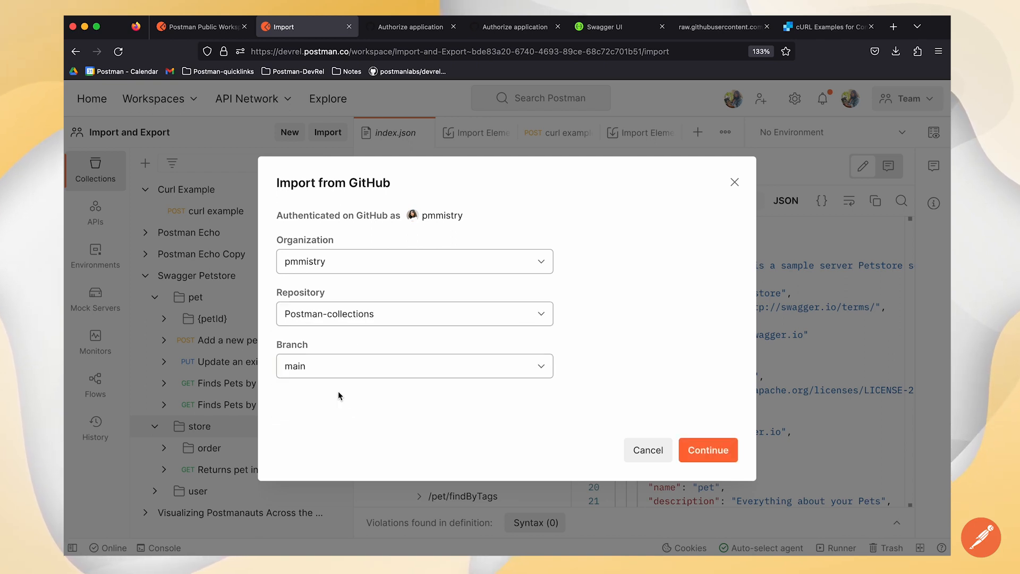
{"action": "left_click", "coordinate": [707, 449]}
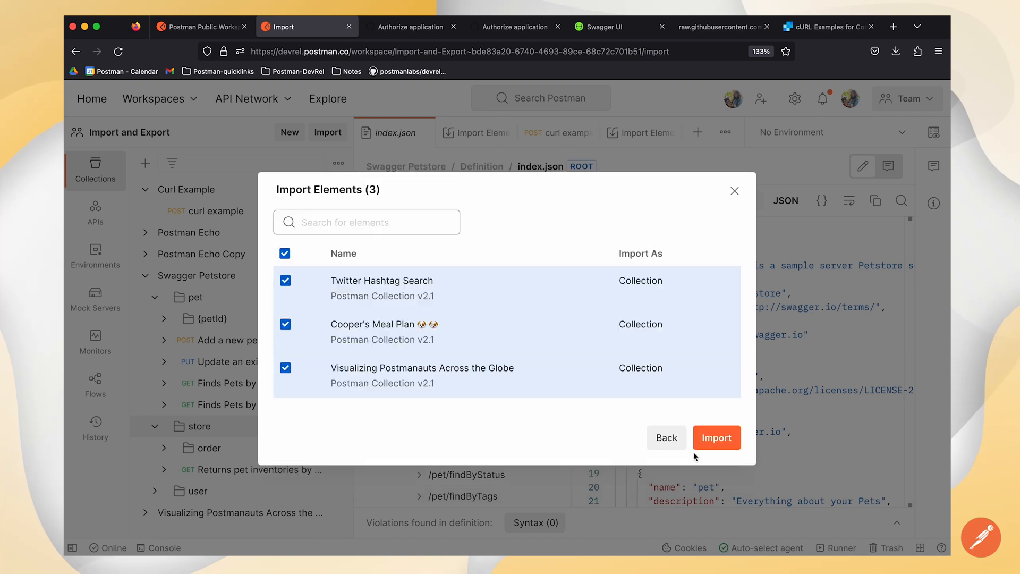
{"action": "mouse_move", "coordinate": [435, 407]}
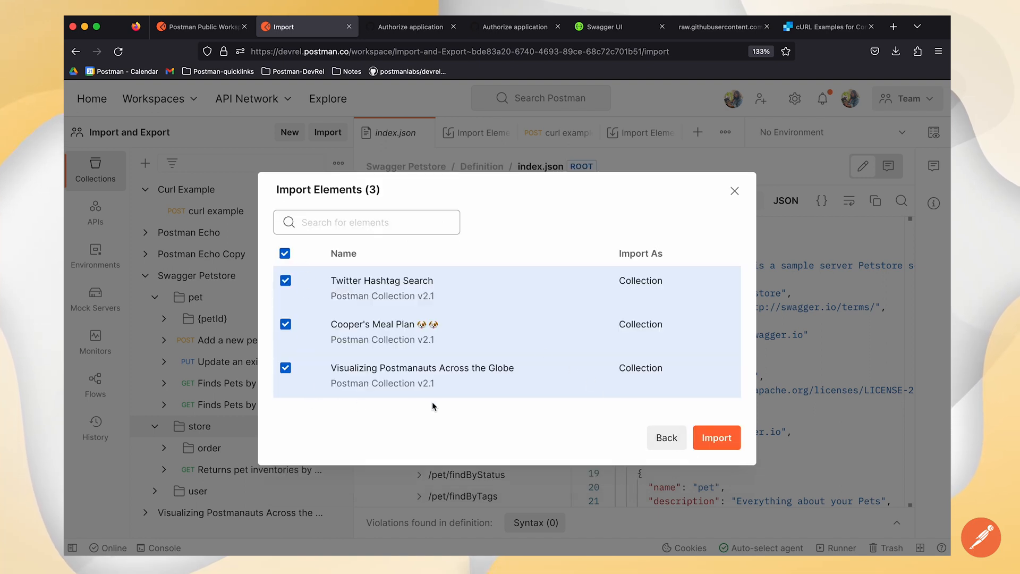
{"action": "mouse_move", "coordinate": [463, 411]}
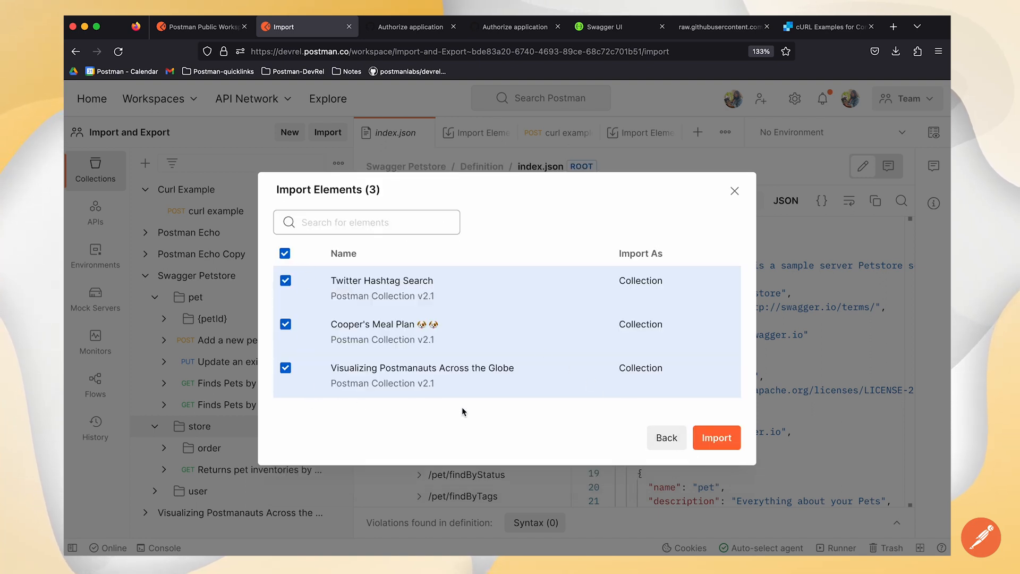
{"action": "mouse_move", "coordinate": [438, 293]}
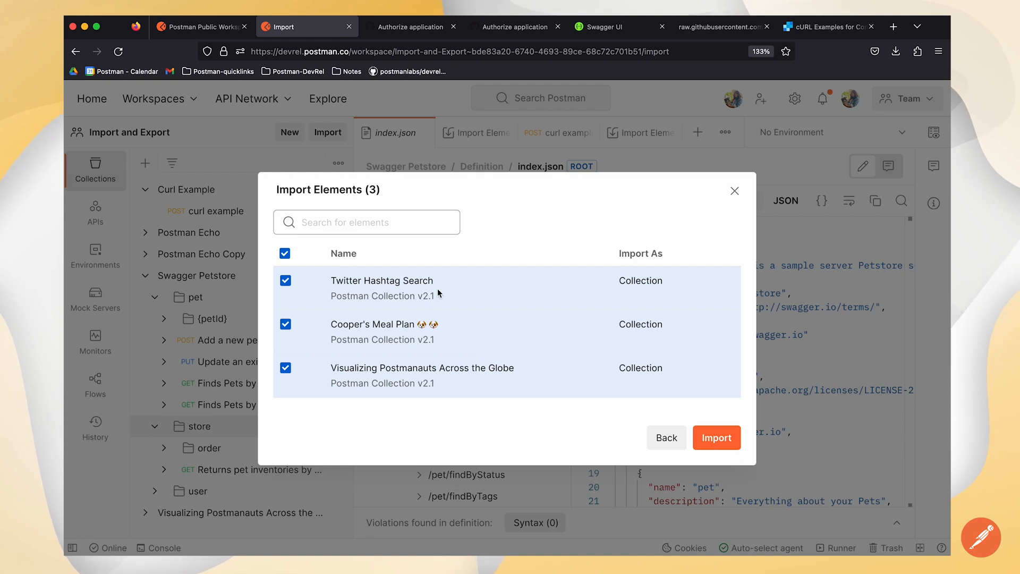
{"action": "mouse_move", "coordinate": [716, 437]}
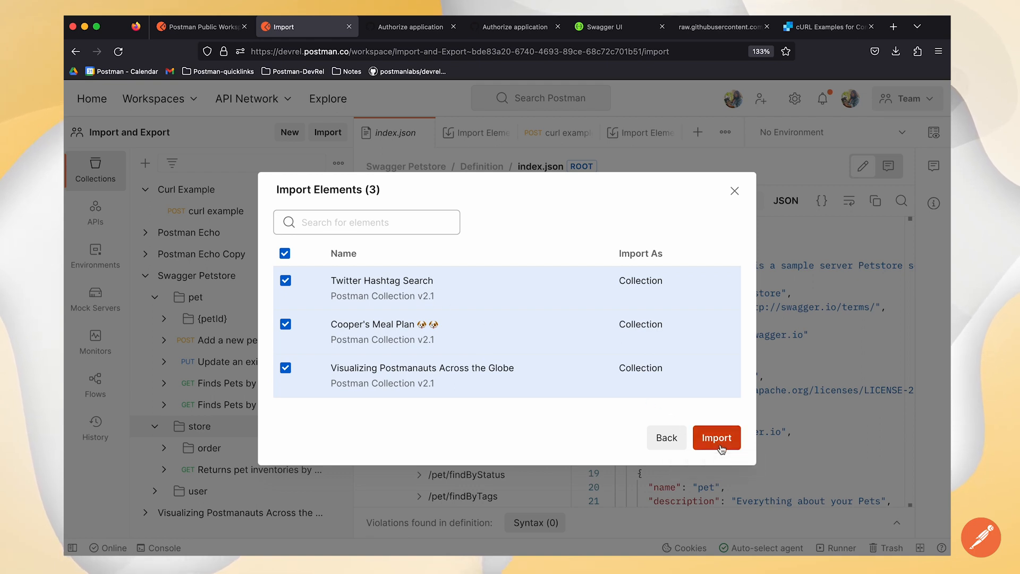
- Import the three selected GitHub collections and collapse them in the sidebar
{"action": "left_click", "coordinate": [717, 437]}
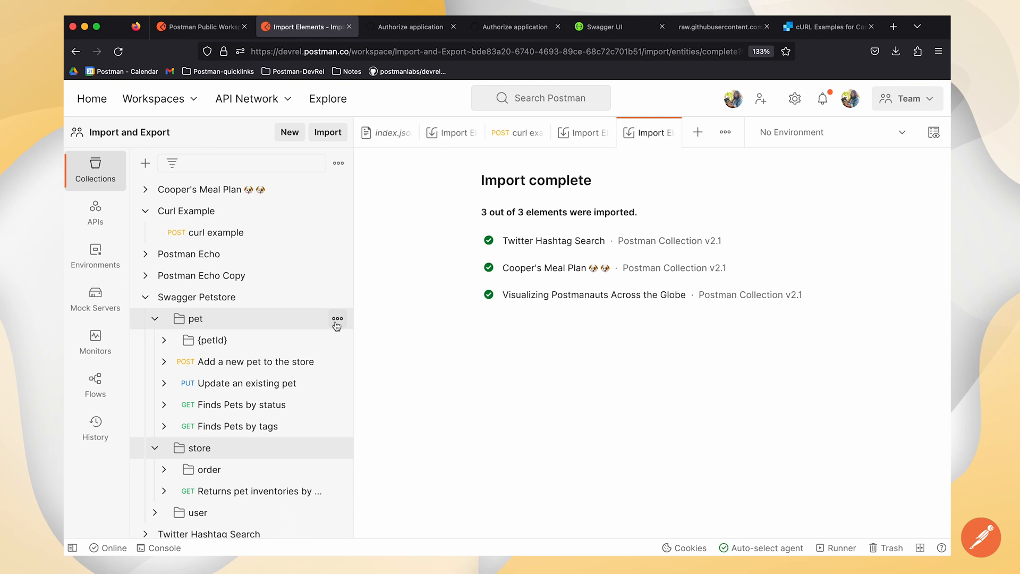
{"action": "mouse_move", "coordinate": [485, 299]}
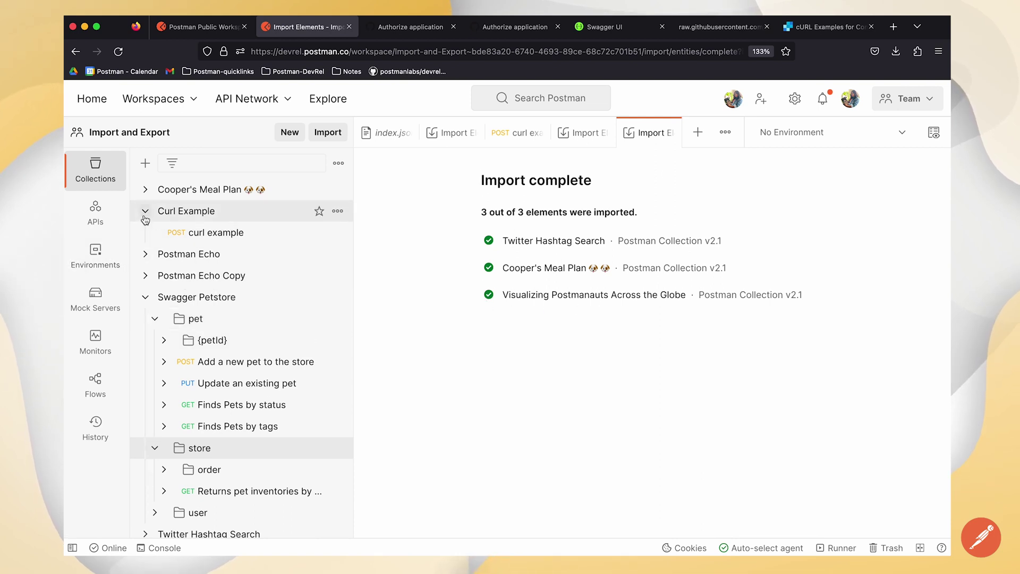
{"action": "left_click", "coordinate": [145, 211]}
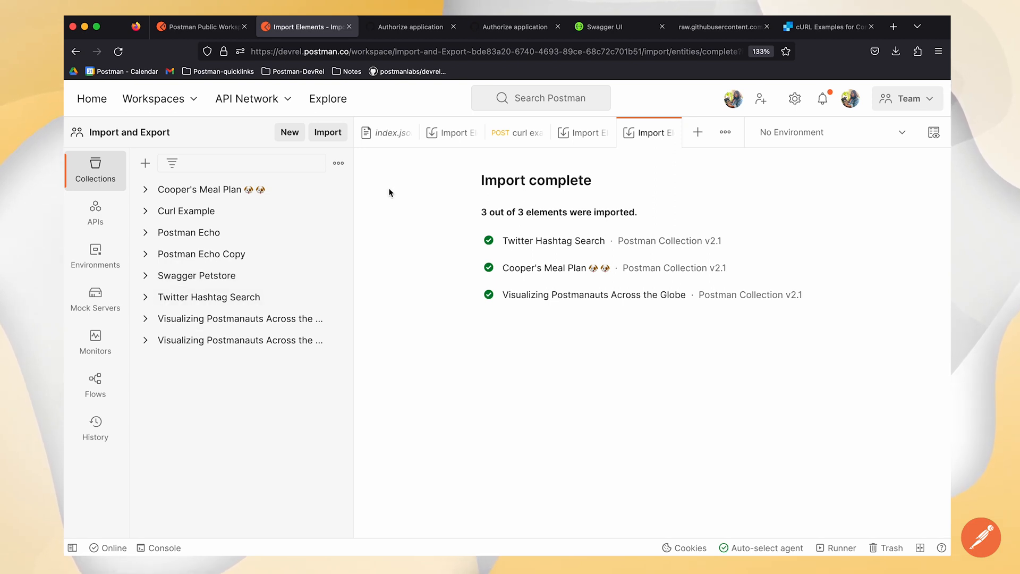
{"action": "mouse_move", "coordinate": [363, 183]}
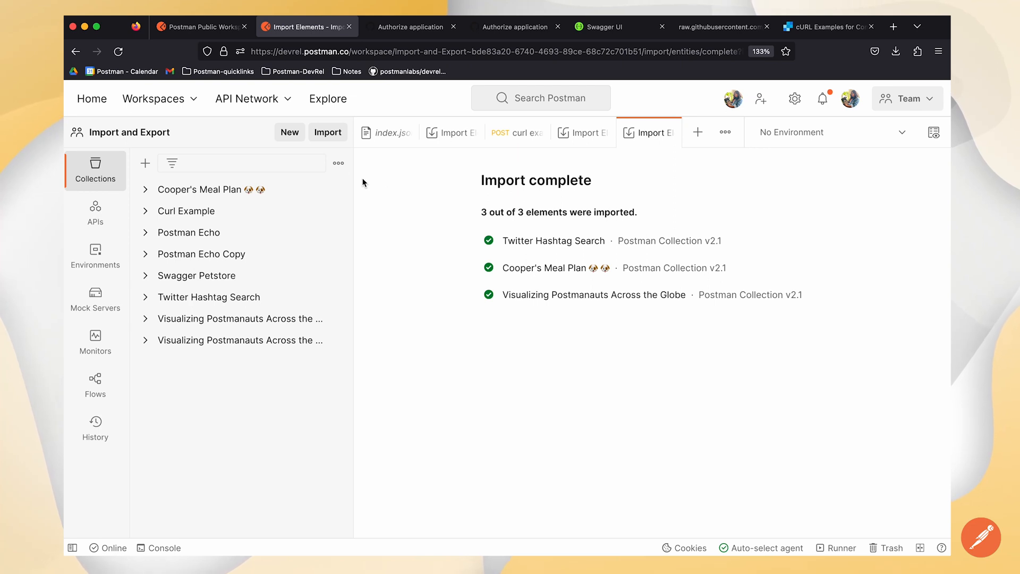
{"action": "mouse_move", "coordinate": [320, 148]}
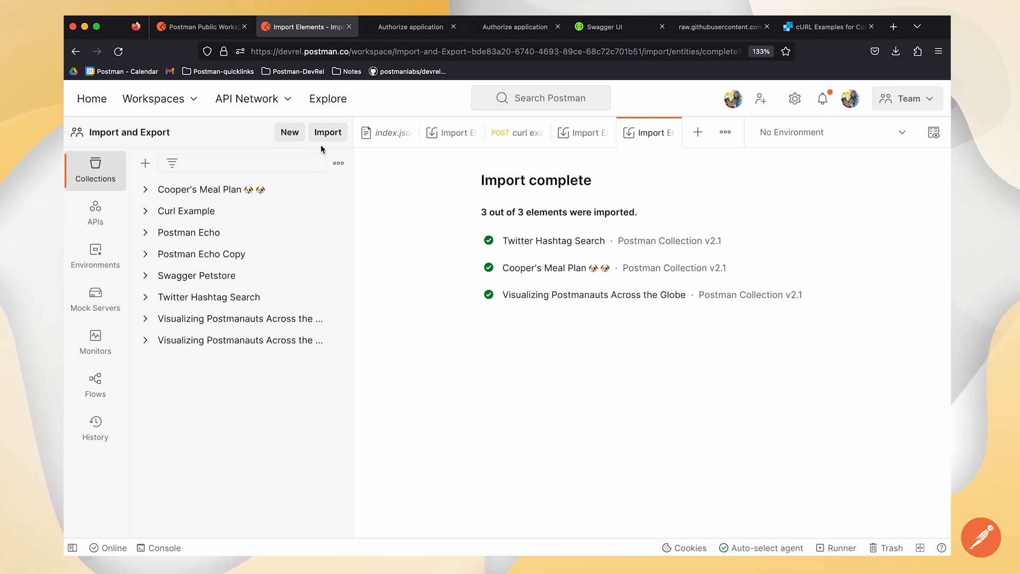